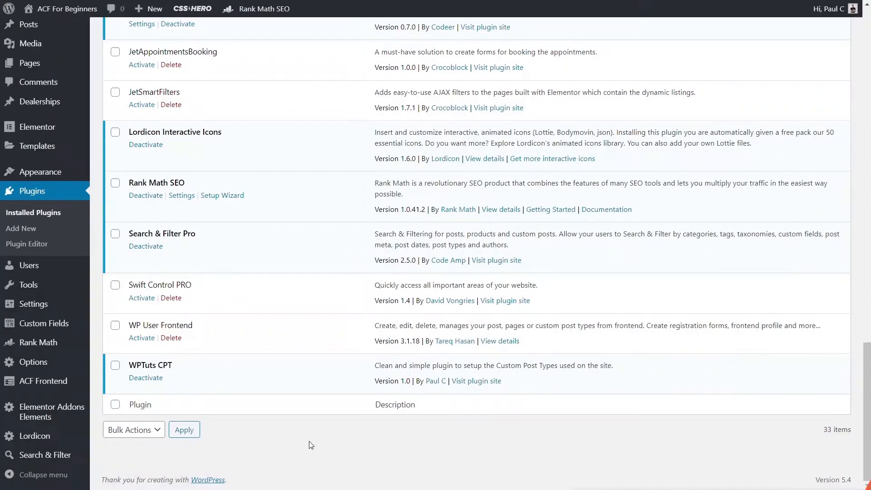
mouse_move(267, 415)
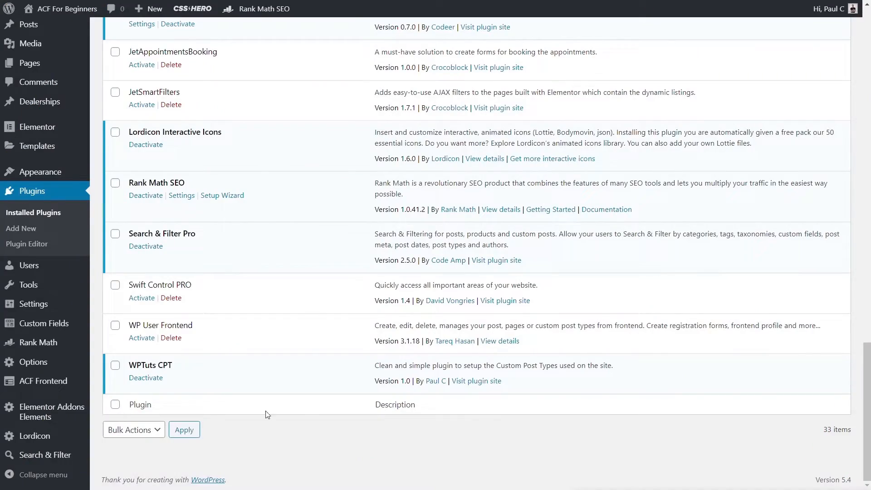
Review the Installed Plugins list confirming WPTuts CPT is gone, leaving 32 items.
double_click(150, 365)
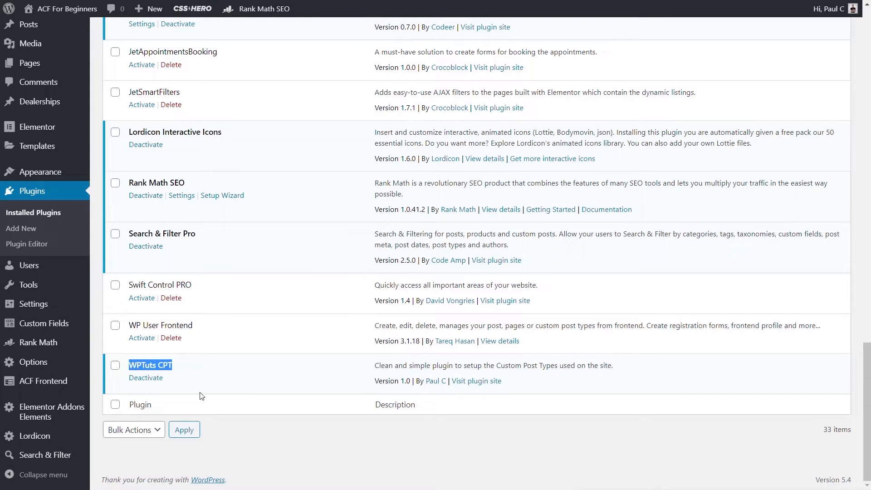
mouse_move(216, 415)
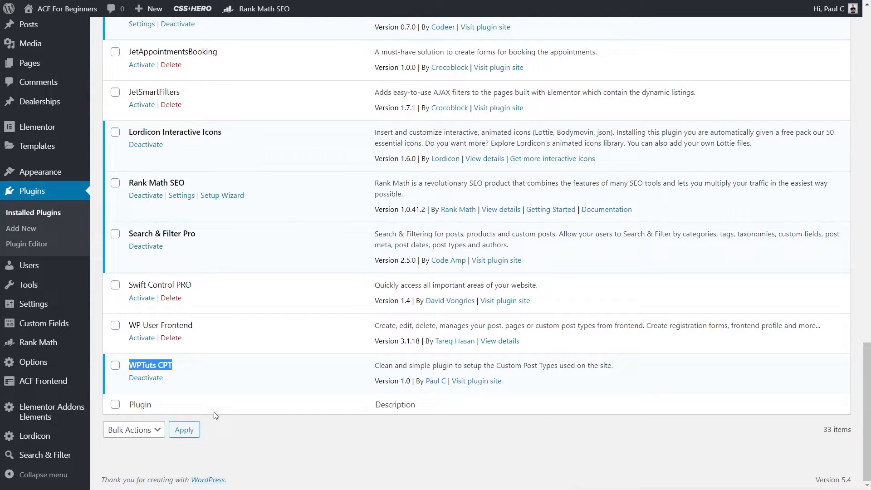
mouse_move(39, 101)
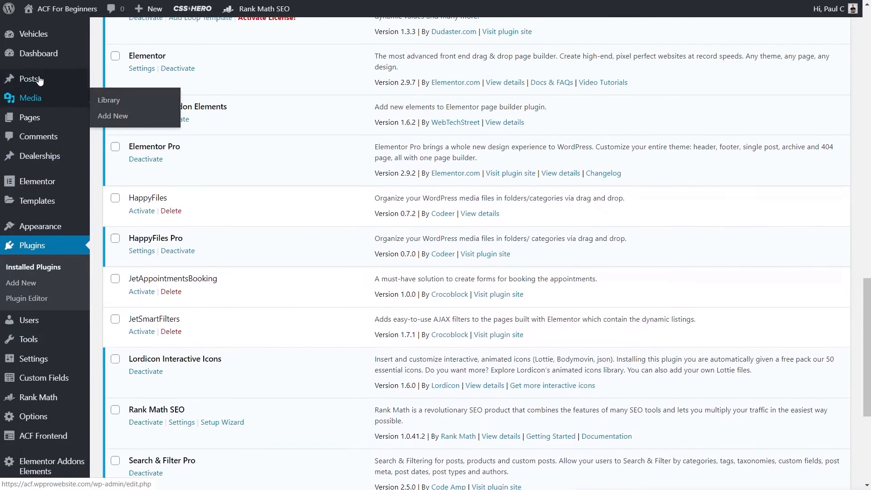
mouse_move(33, 34)
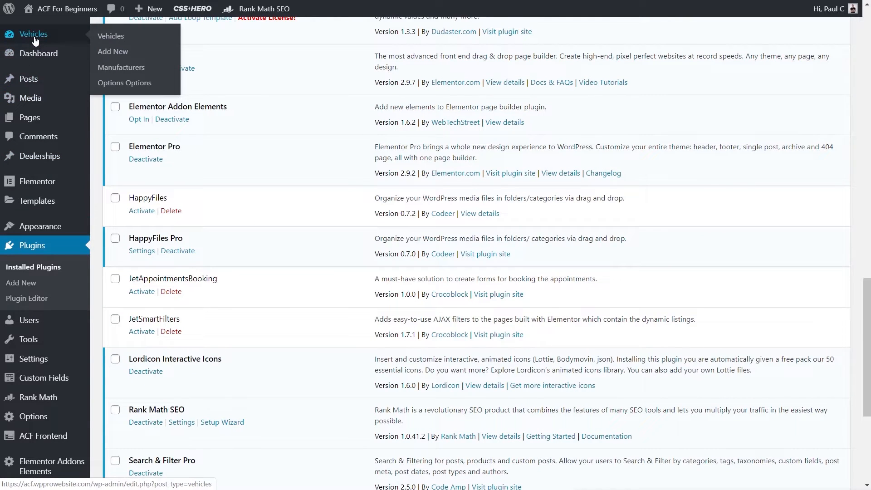
mouse_move(121, 67)
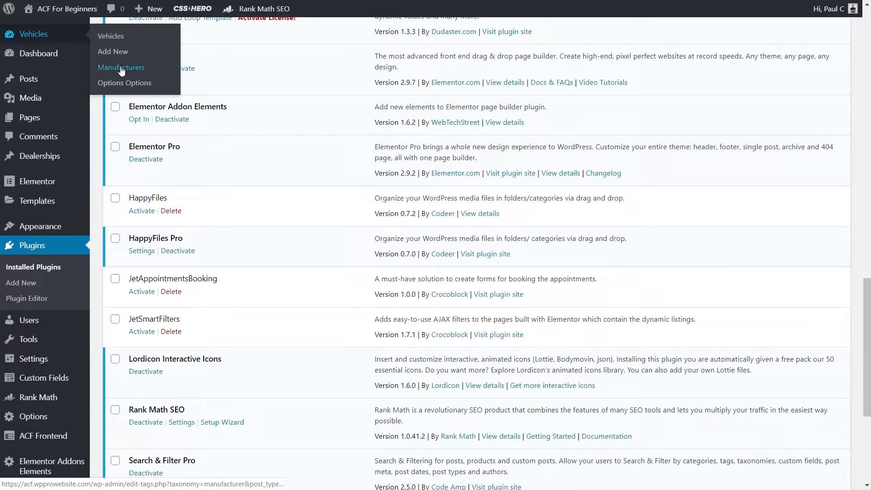
mouse_move(312, 373)
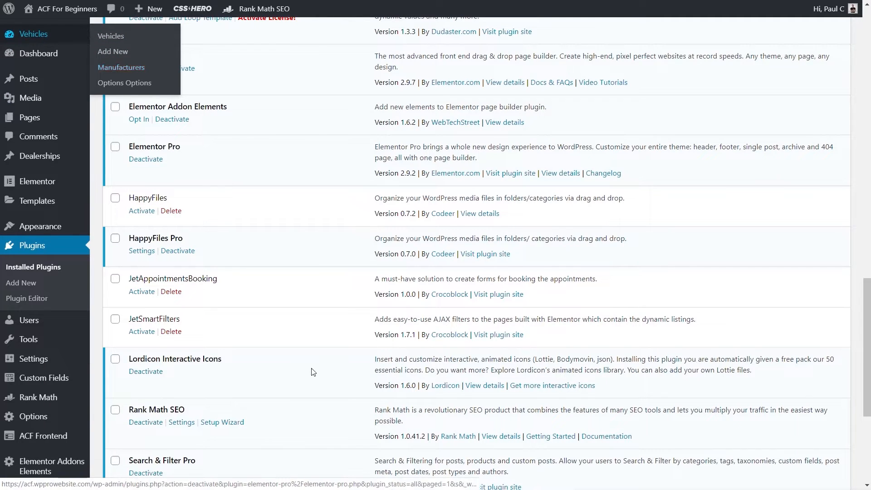
scroll("down", 3)
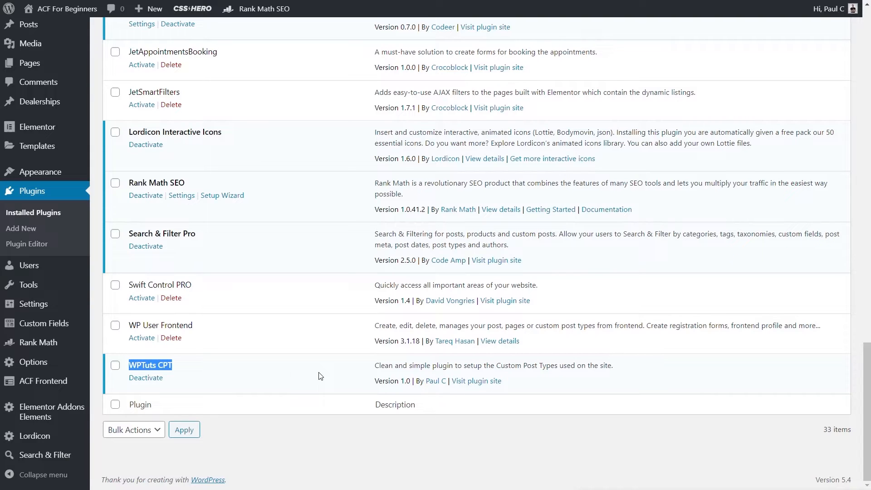
mouse_move(355, 429)
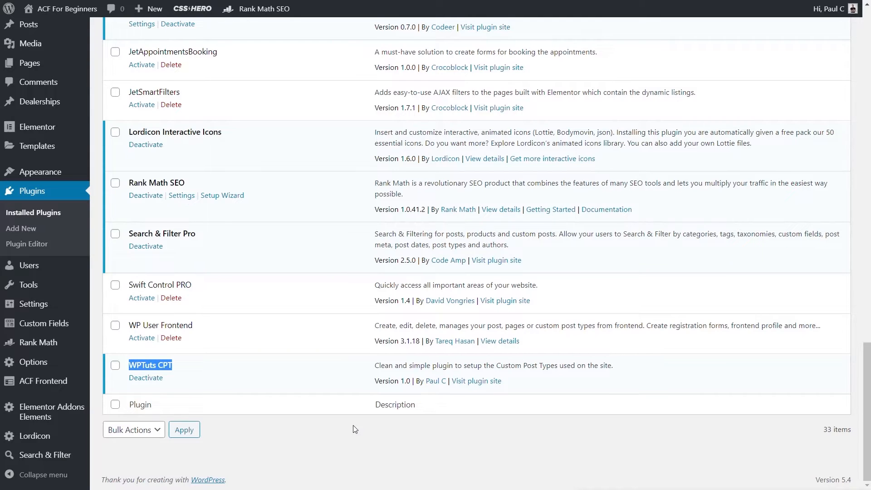
mouse_move(543, 474)
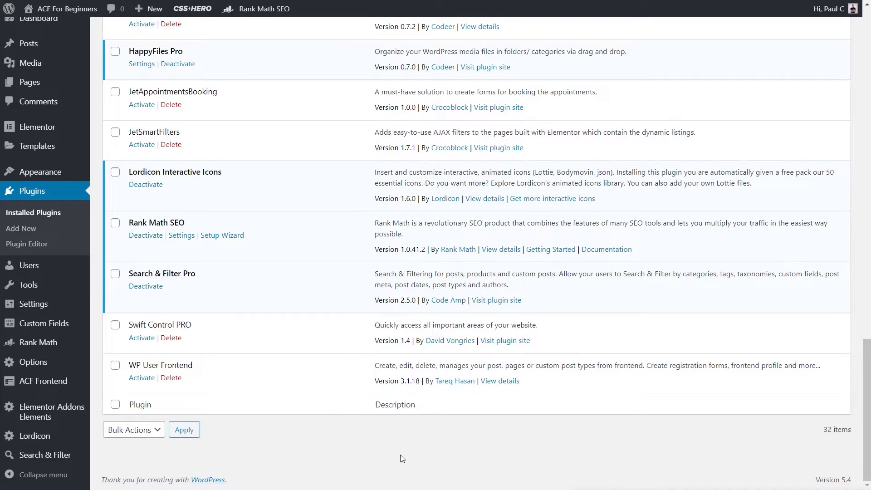
mouse_move(59, 72)
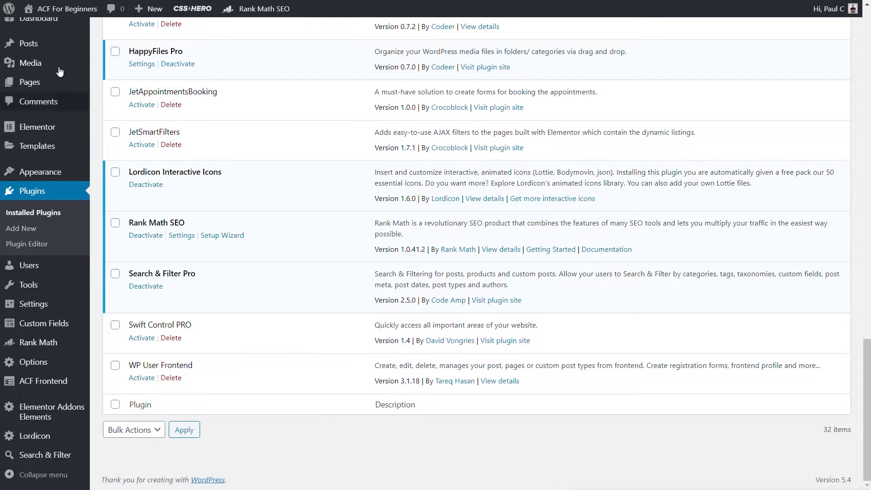
scroll("up", 3)
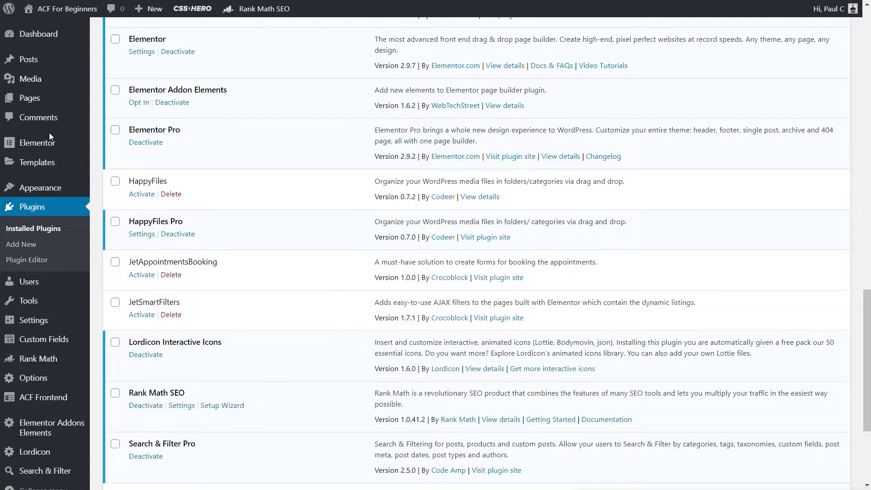
mouse_move(752, 442)
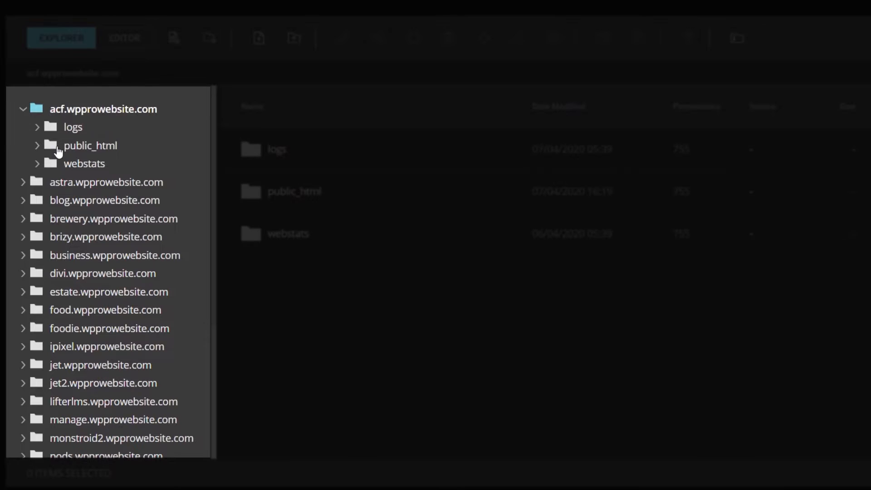
Navigate the folder tree to public_html > wp-content > plugins and view its full contents.
left_click(37, 145)
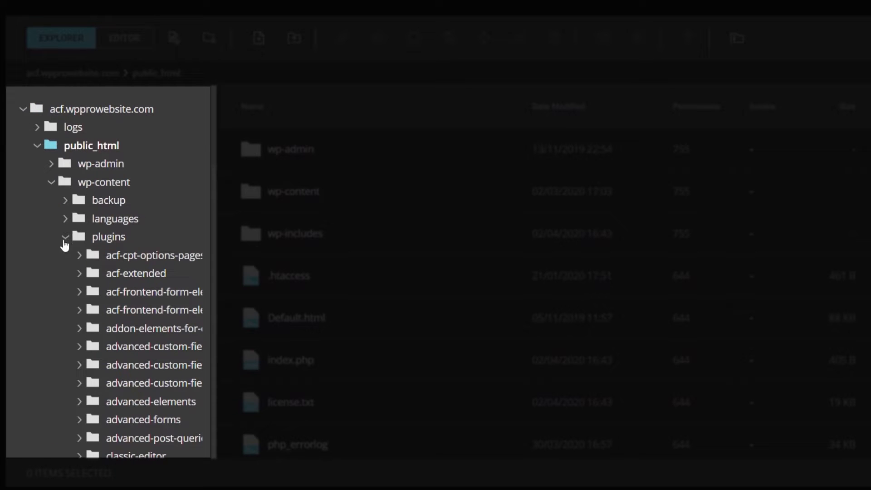
left_click(65, 236)
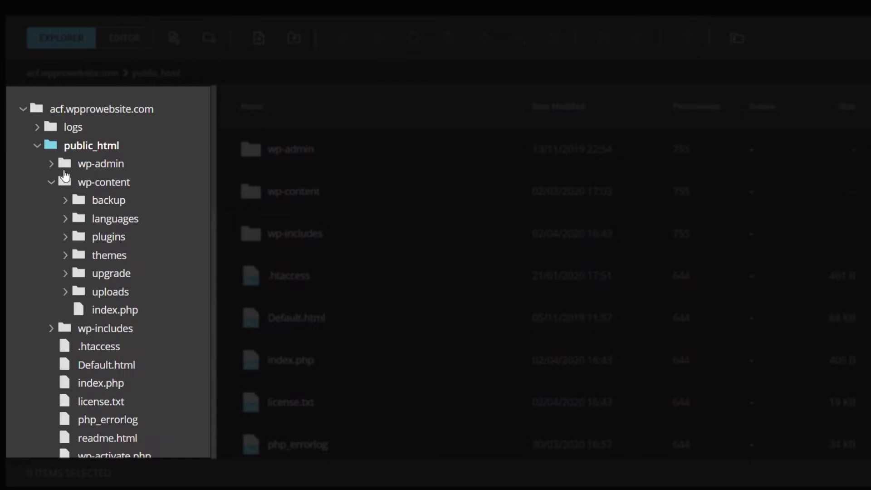
left_click(51, 182)
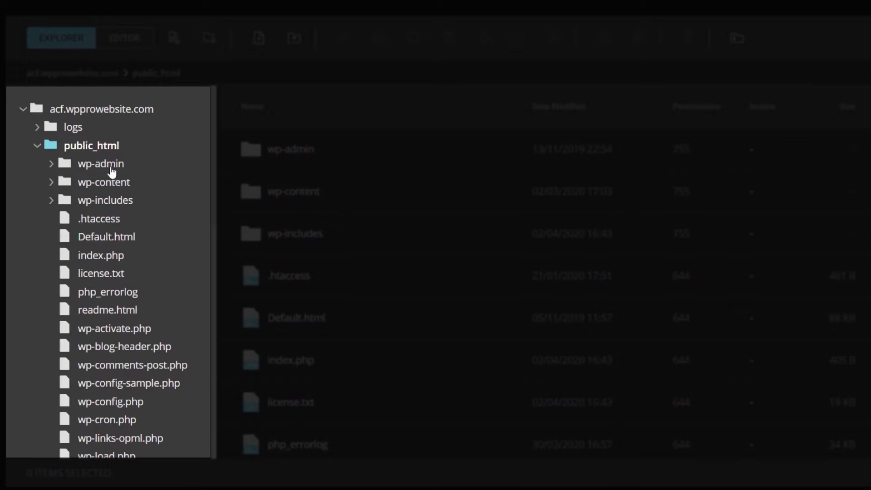
mouse_move(113, 200)
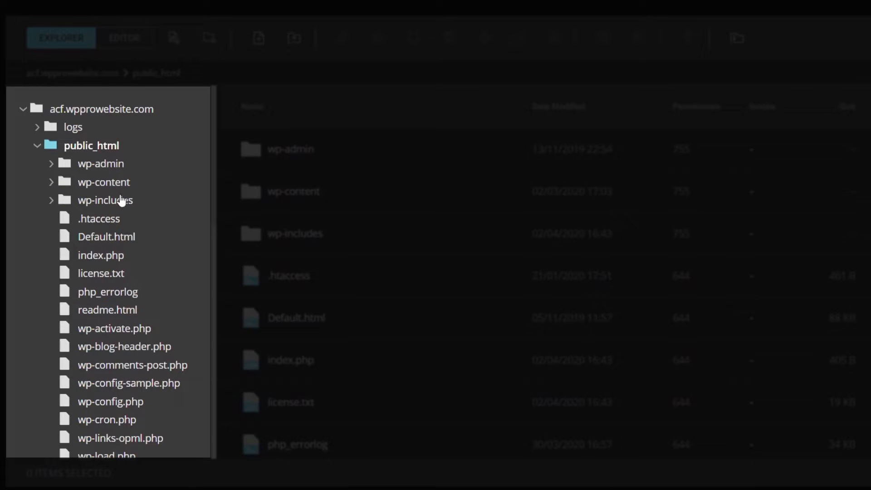
left_click(51, 181)
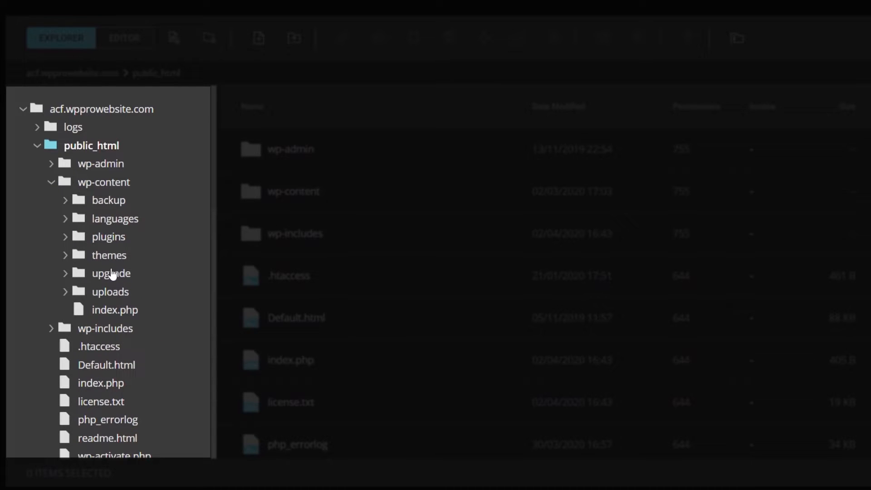
mouse_move(83, 240)
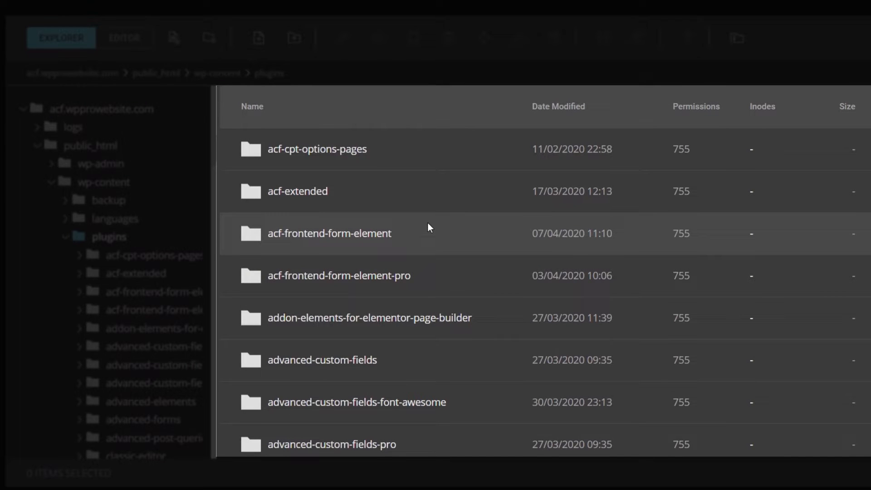
scroll("down", 3)
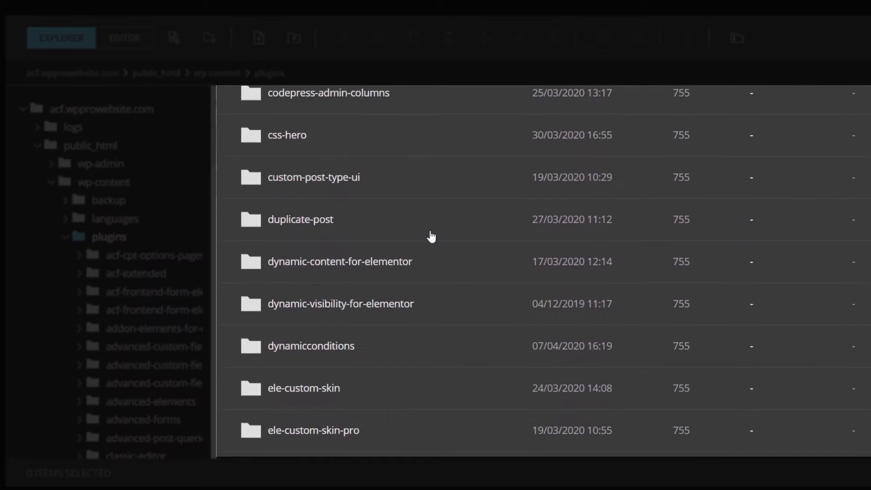
scroll("down", 3)
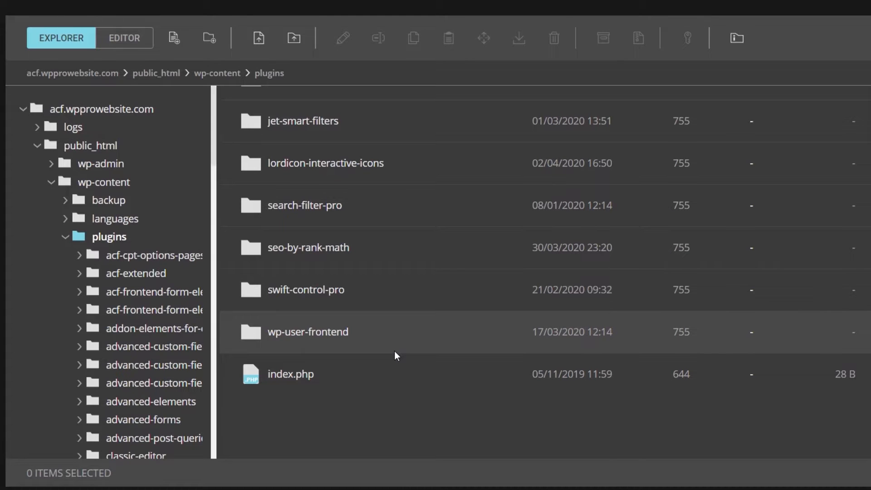
mouse_move(381, 300)
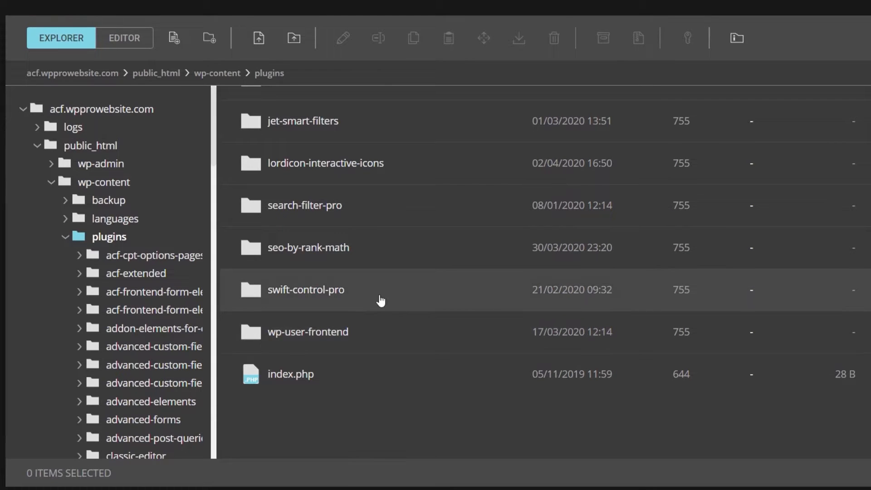
mouse_move(209, 38)
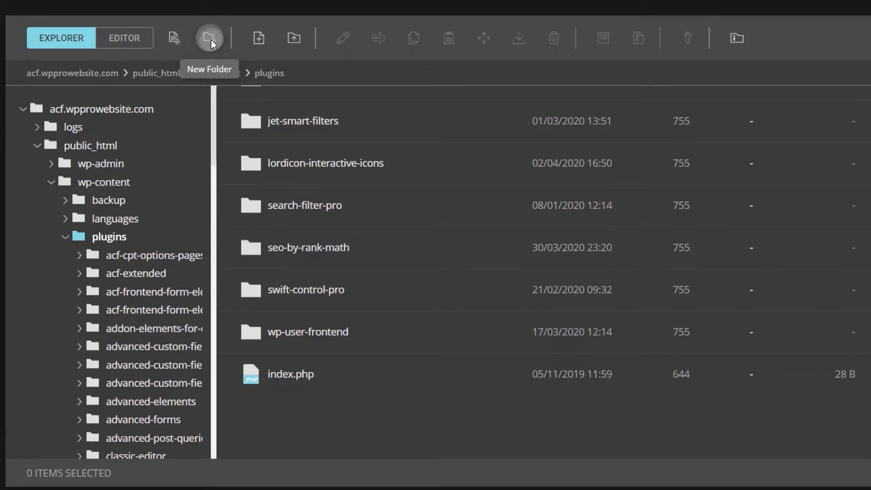
Create a new folder named wptuts-cpt under plugins and enter it.
left_click(209, 38)
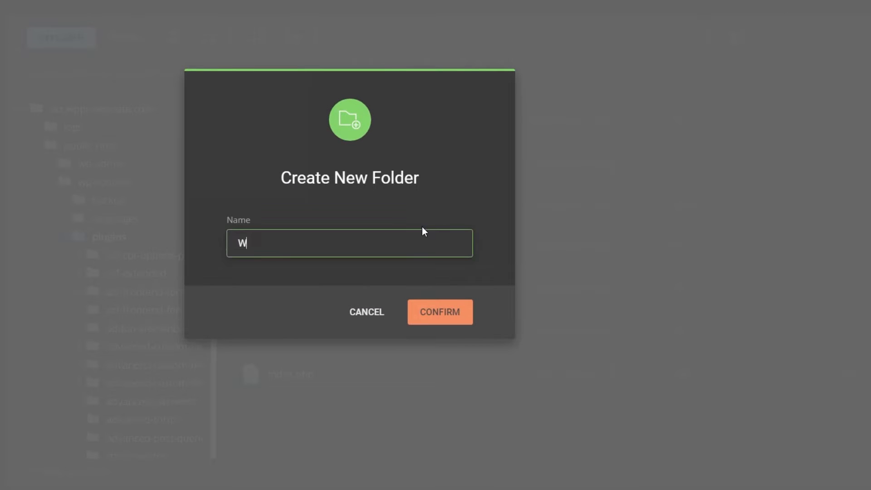
type("pt")
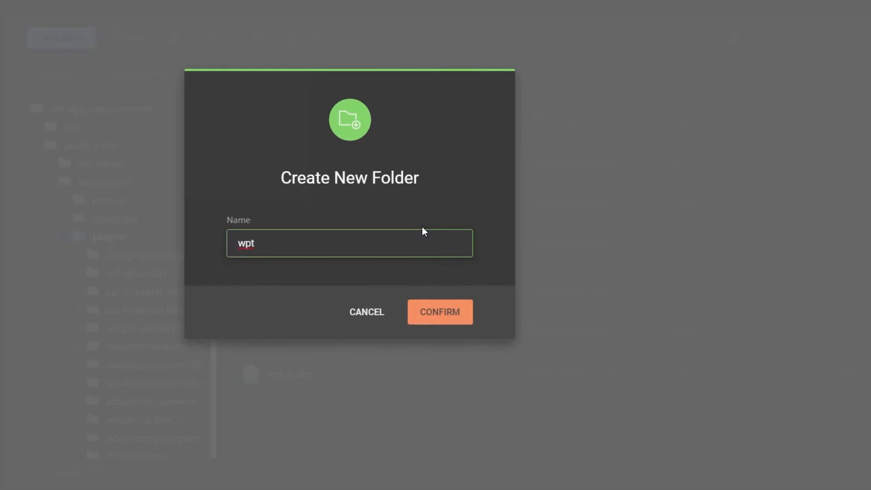
type("uts-cpt")
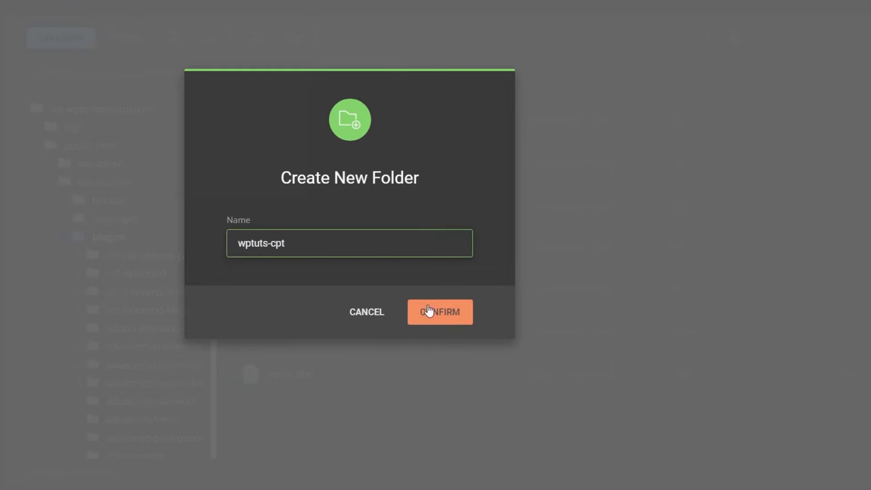
left_click(440, 312)
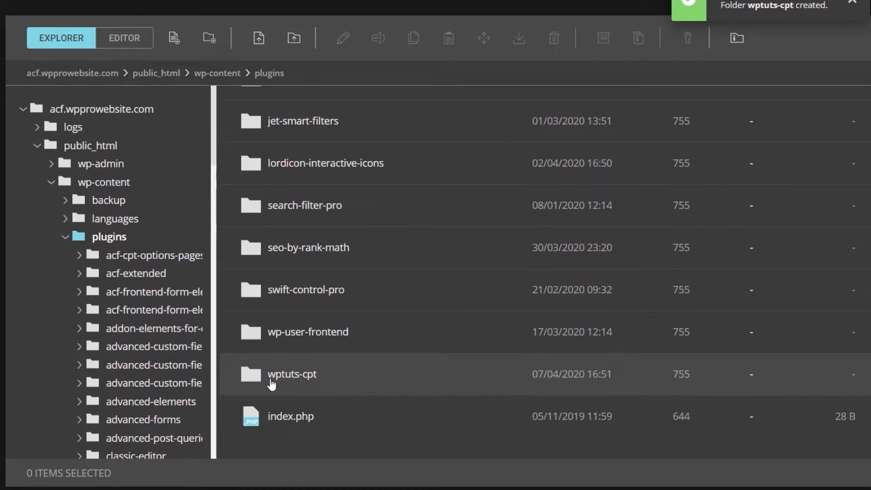
mouse_move(264, 383)
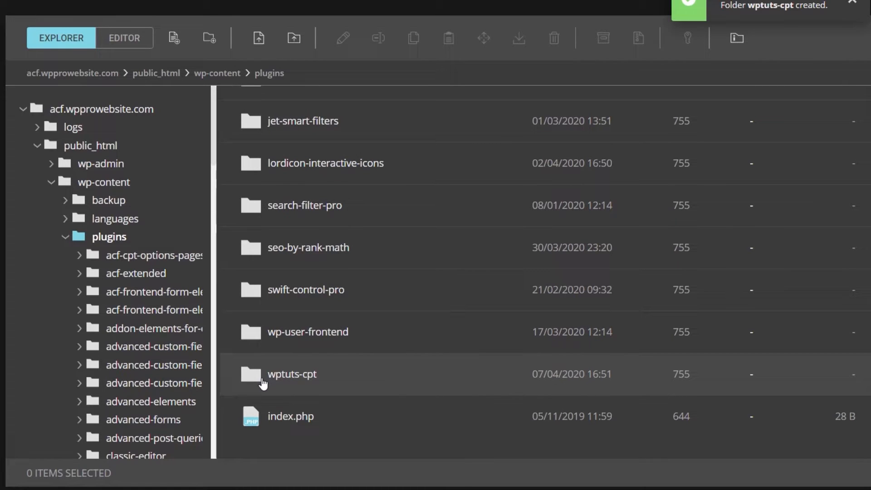
mouse_move(254, 380)
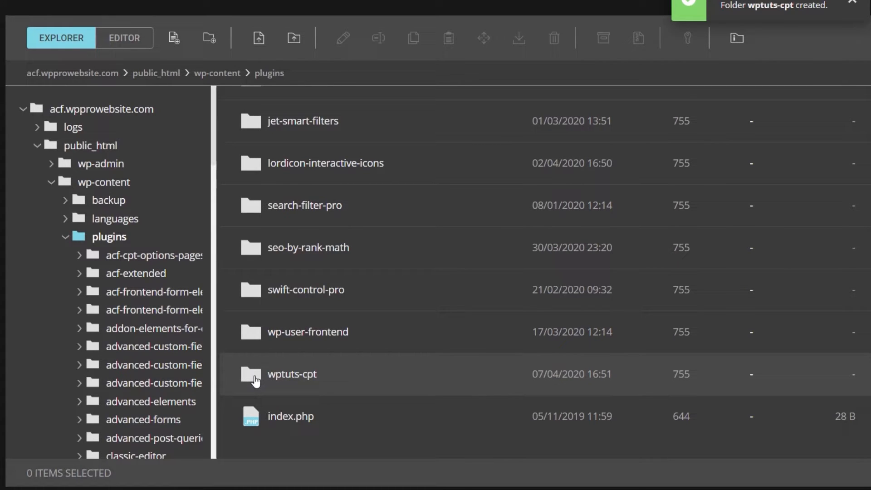
double_click(291, 373)
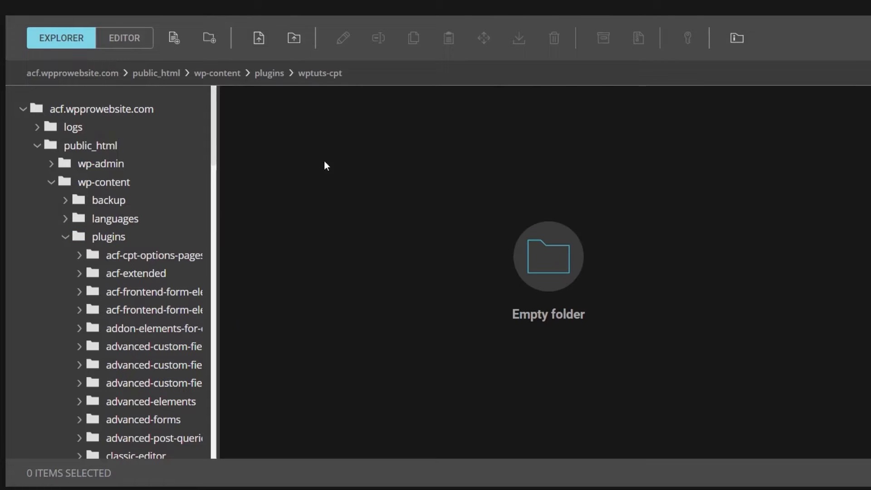
mouse_move(233, 138)
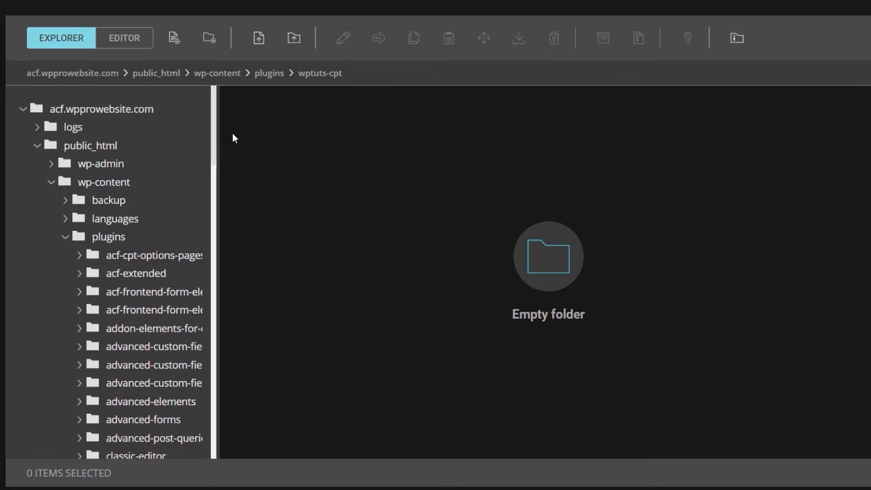
mouse_move(174, 37)
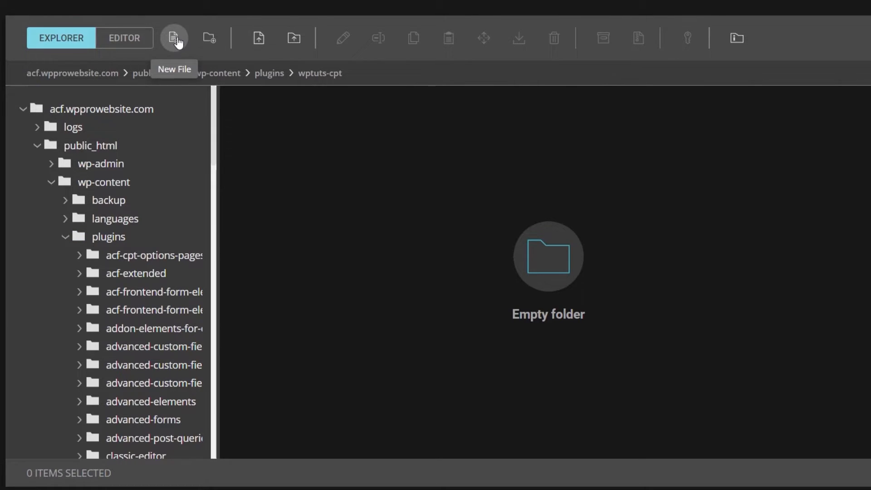
Create an empty file named wptuts-cpt.php inside the wptuts-cpt folder.
left_click(174, 37)
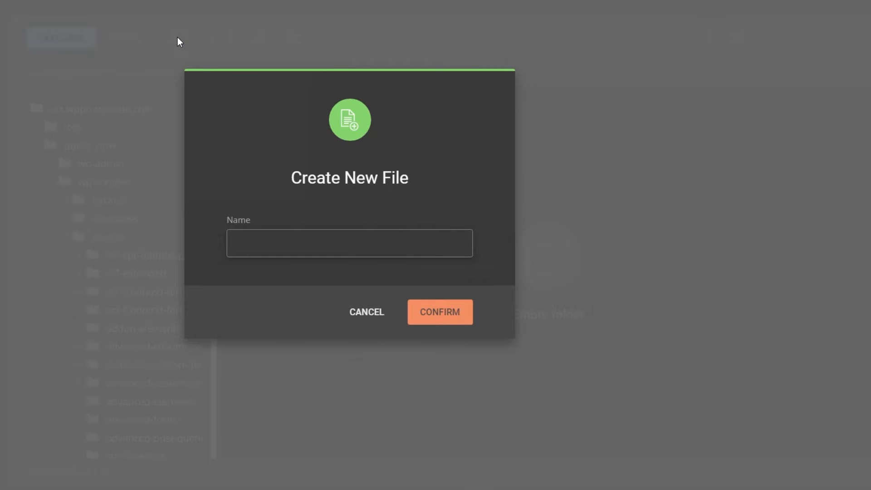
left_click(349, 243)
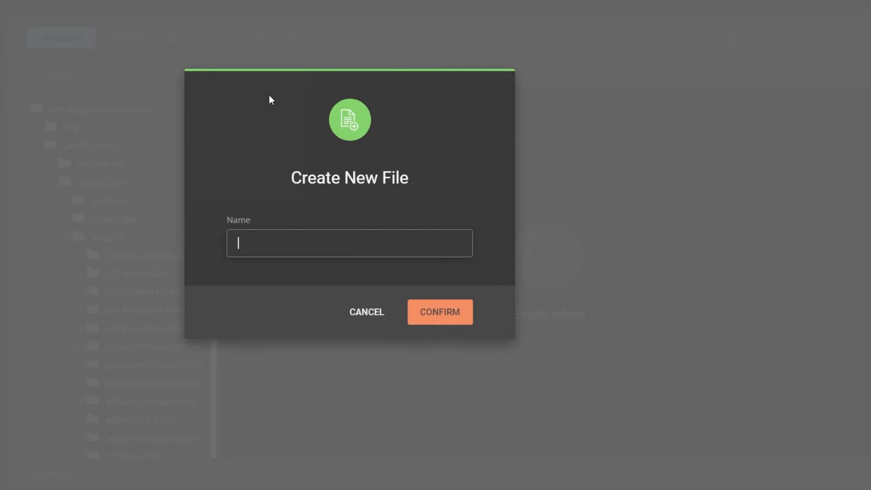
type("wptuts-cp")
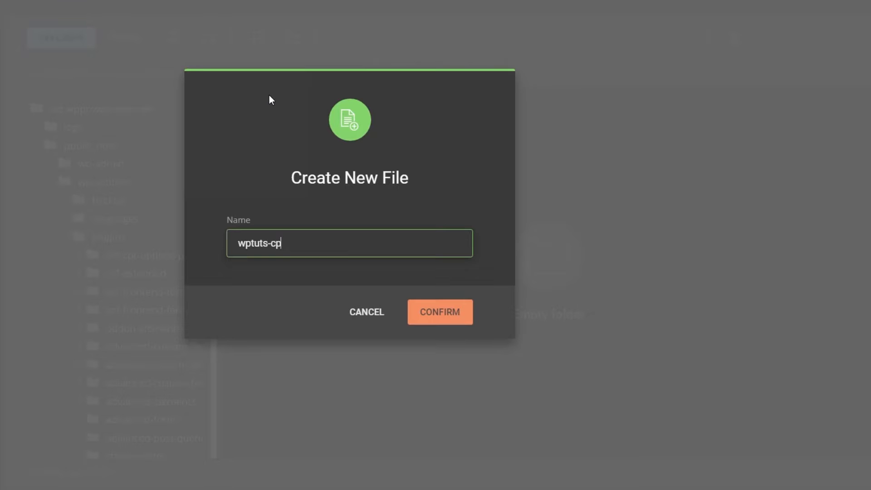
type("t.p")
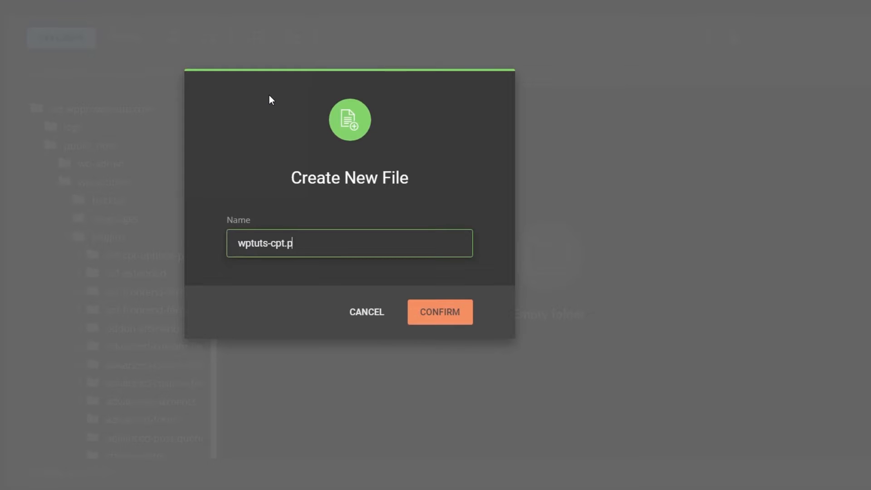
type("hp")
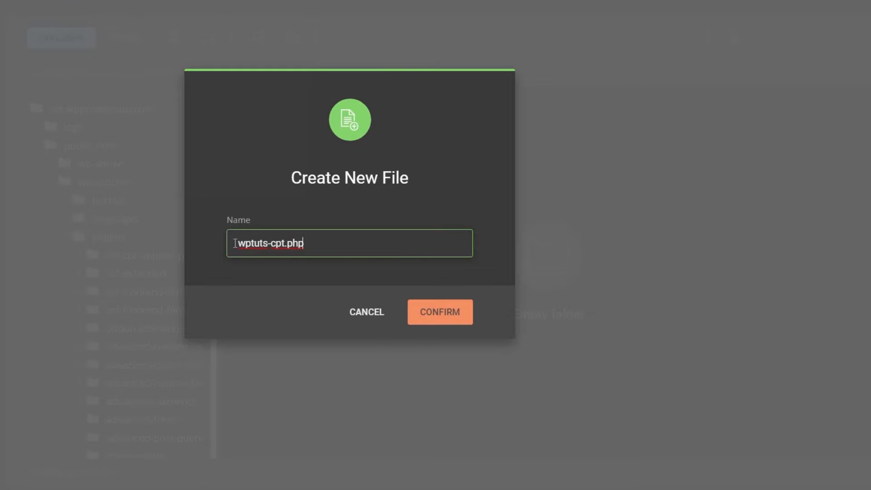
left_click(439, 311)
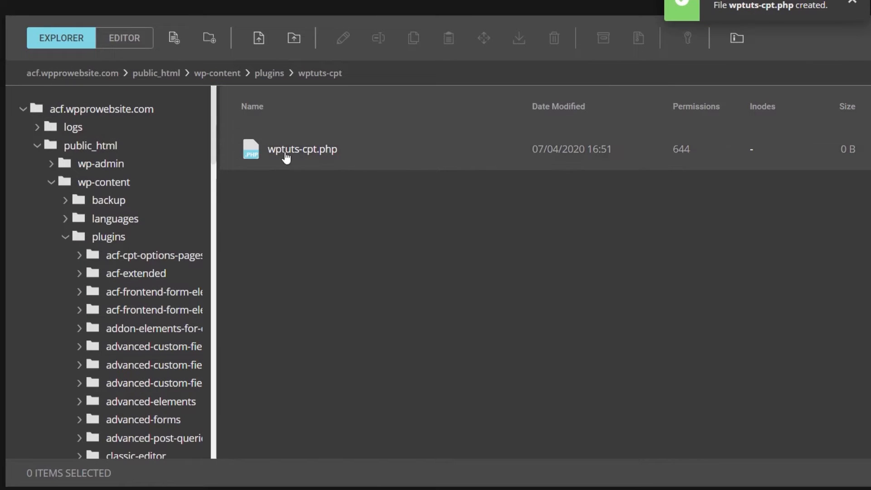
Edit wptuts-cpt.php and paste in the standard plugin header comment.
right_click(301, 149)
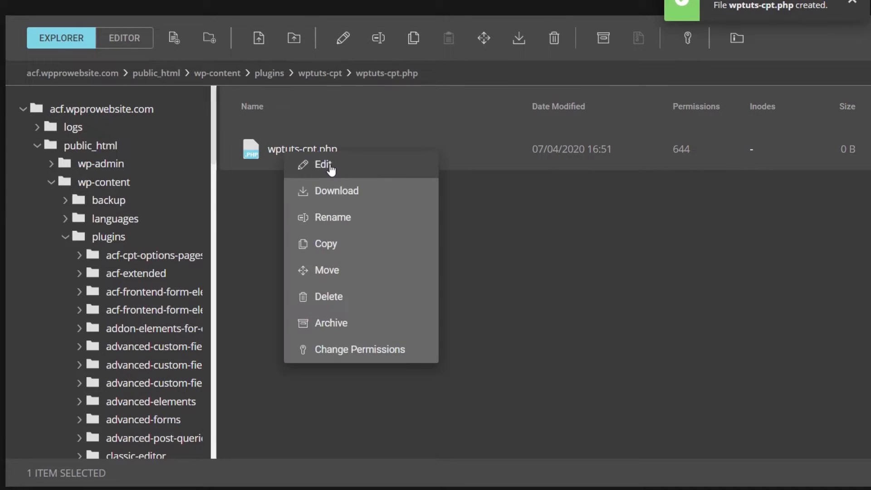
left_click(322, 164)
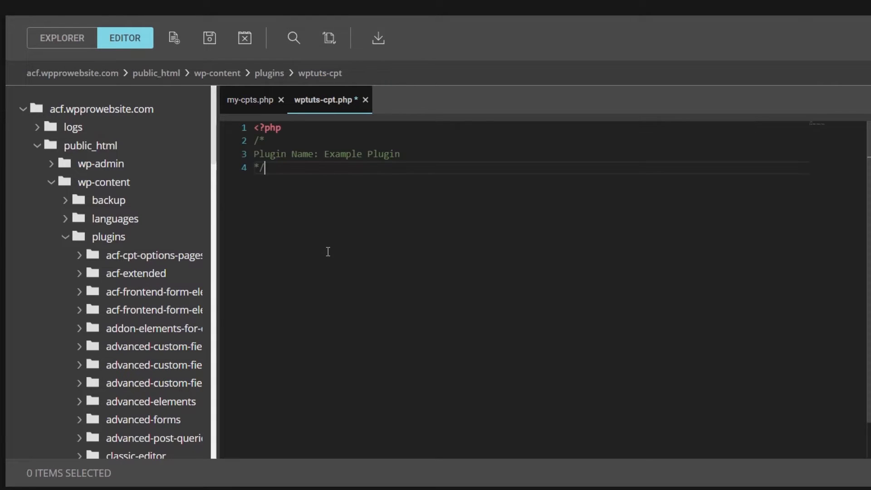
mouse_move(307, 199)
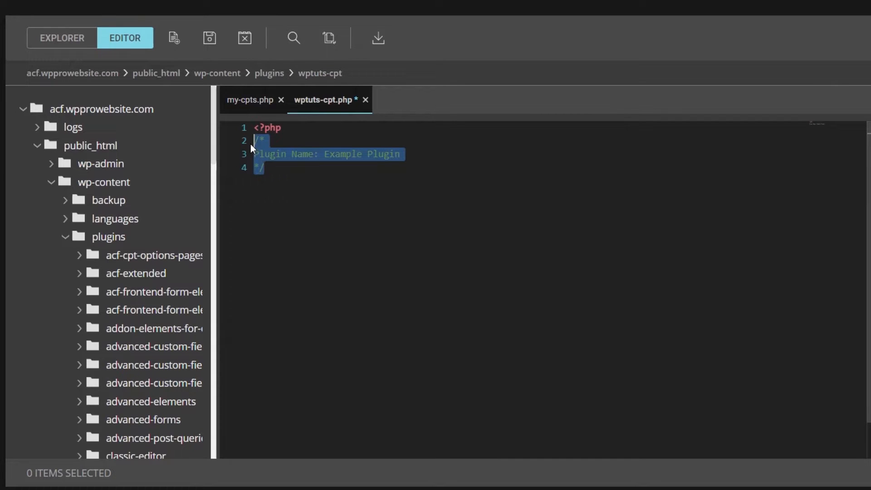
left_click(280, 167)
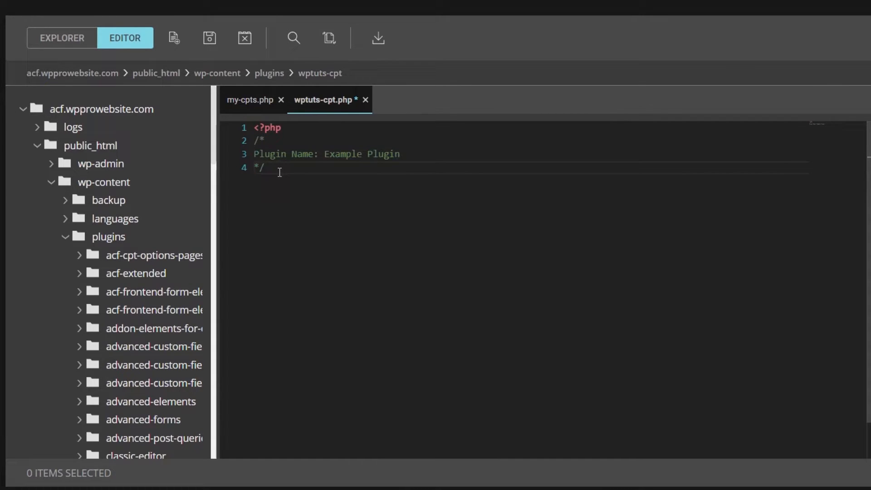
mouse_move(288, 148)
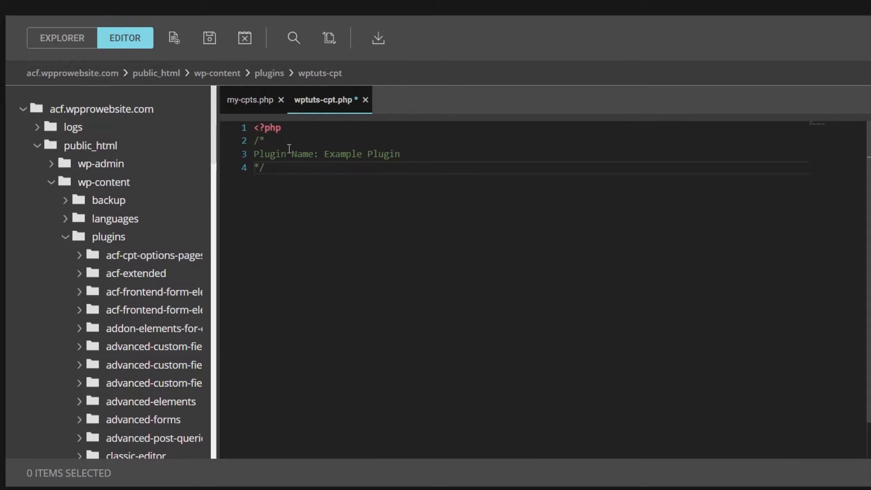
Replace the placeholder Example Plugin name with WPTuts CPT on the Plugin Name line.
double_click(288, 154)
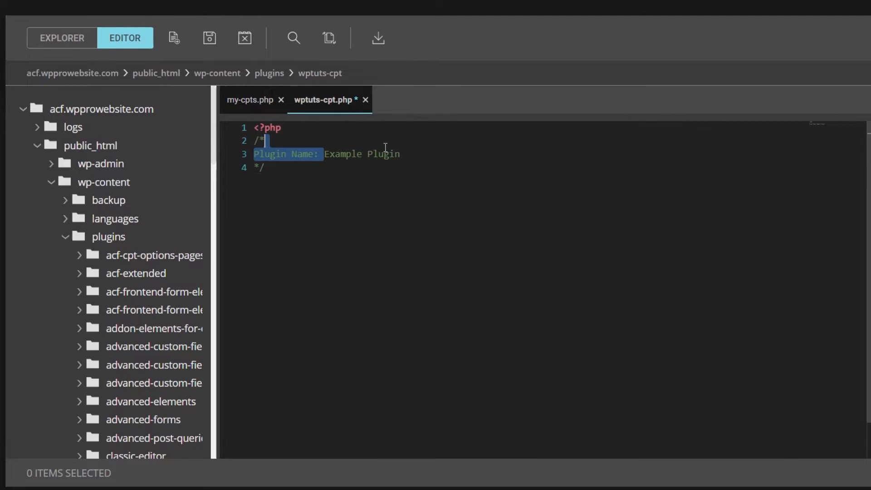
double_click(362, 155)
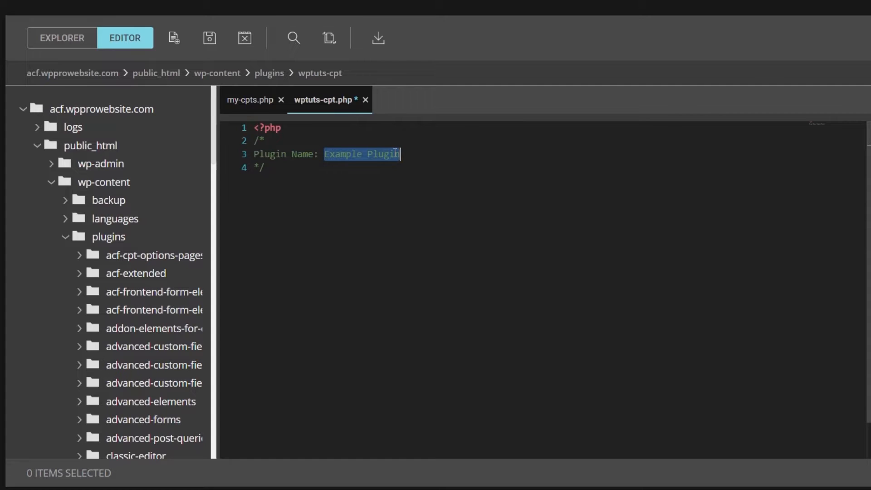
type("W")
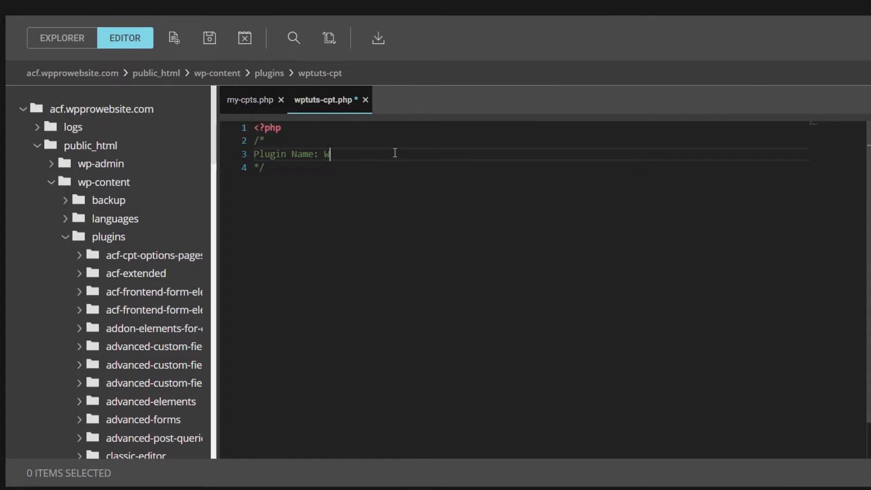
type("PTuts.")
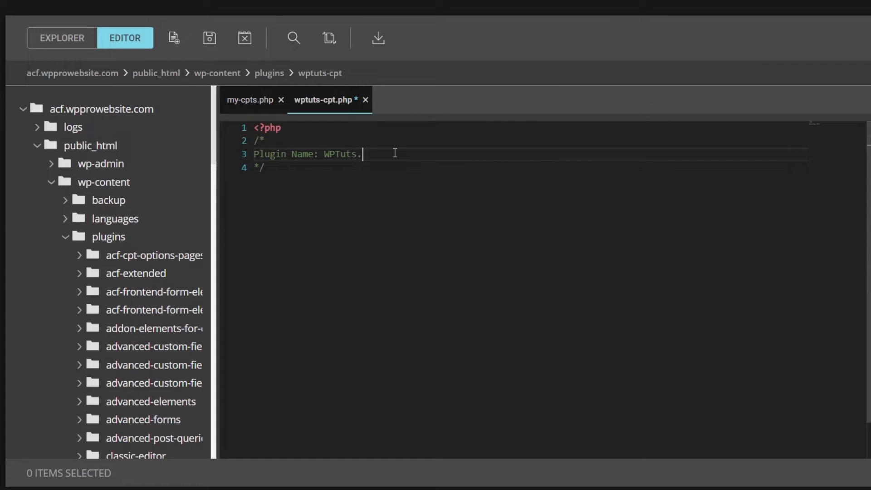
type("CPT")
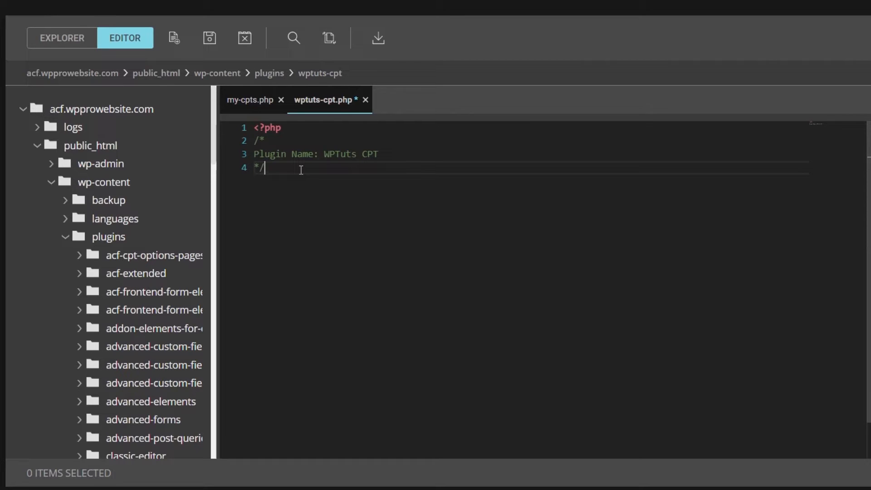
mouse_move(326, 279)
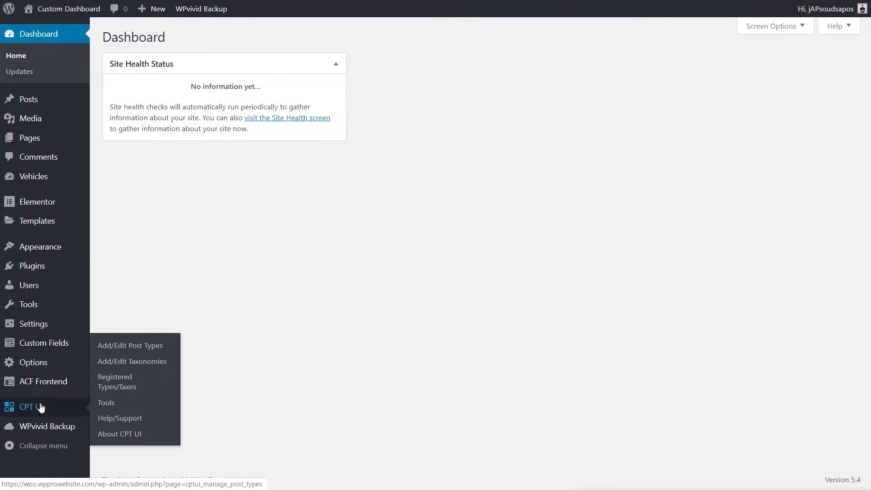
mouse_move(105, 402)
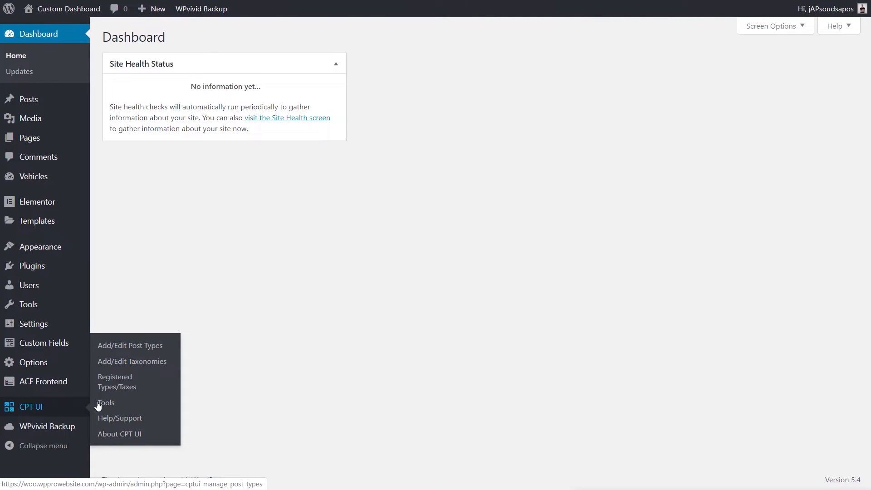
Go to CPT UI > Tools, Get Code, and select the All Post Types registration code.
left_click(105, 402)
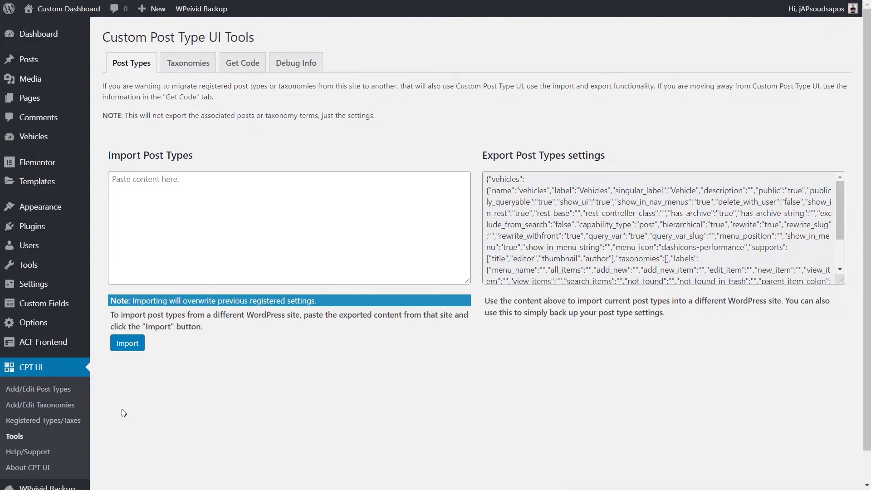
left_click(242, 62)
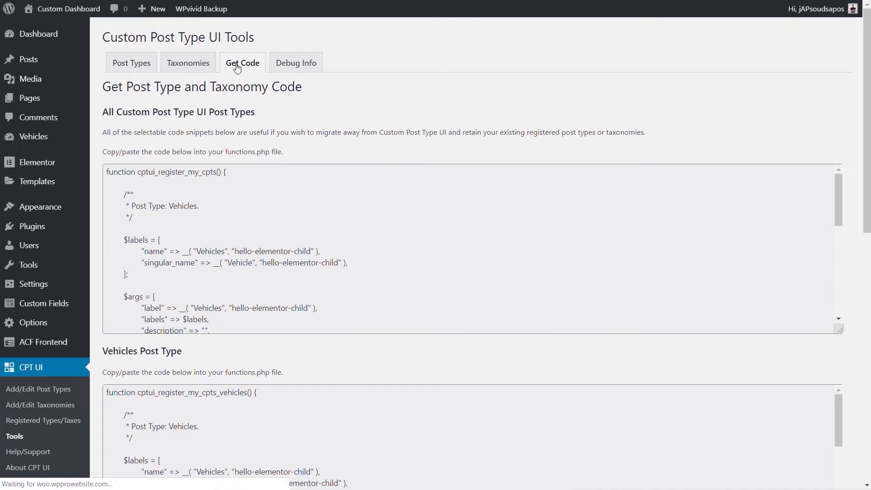
mouse_move(840, 140)
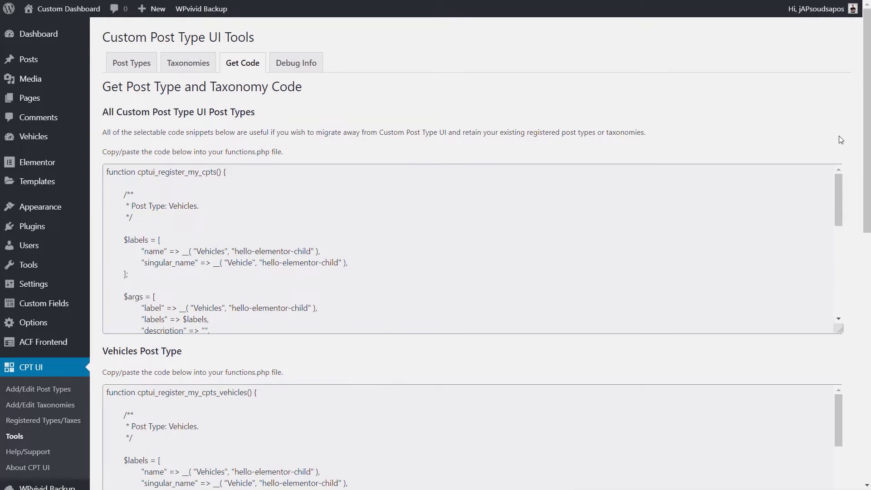
scroll("down", 3)
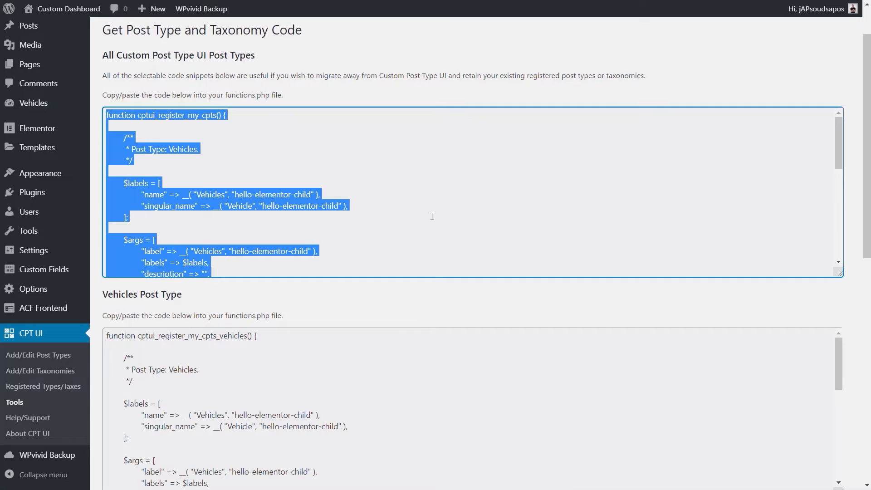
mouse_move(426, 220)
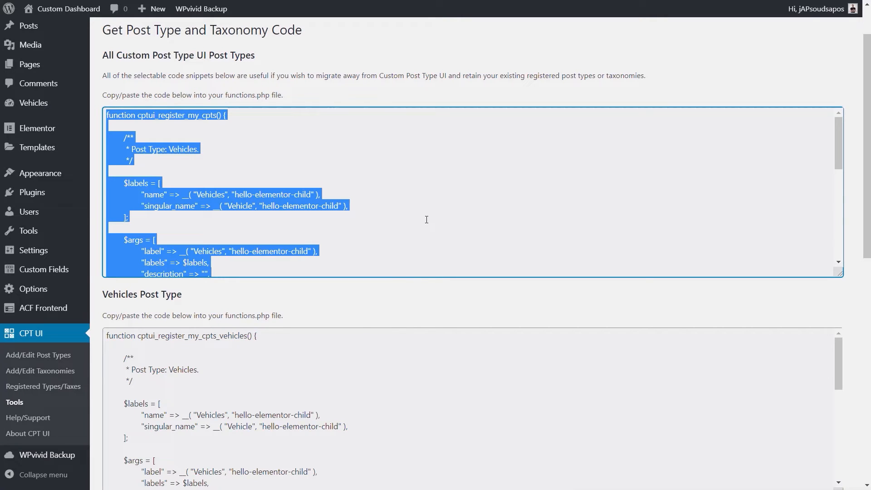
mouse_move(561, 31)
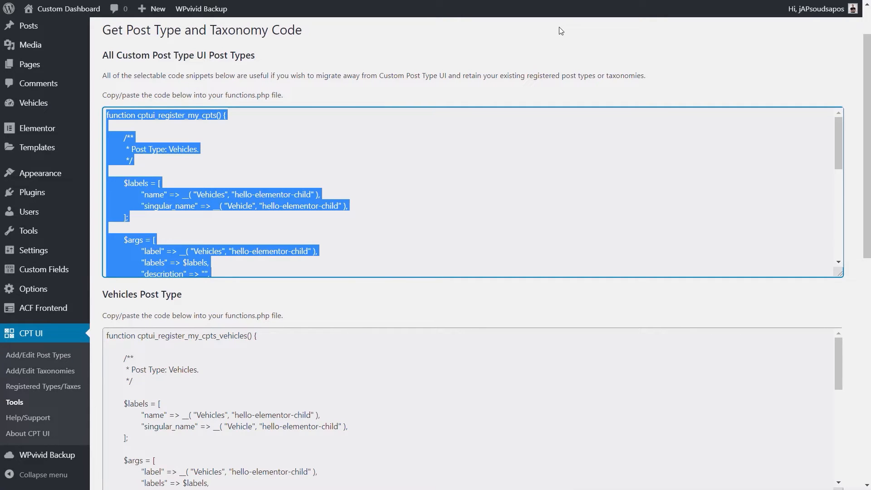
mouse_move(715, 402)
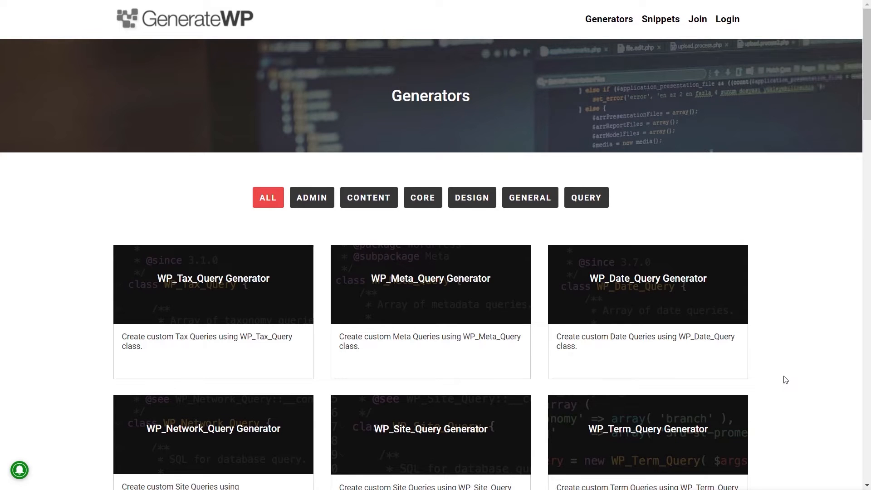
mouse_move(141, 236)
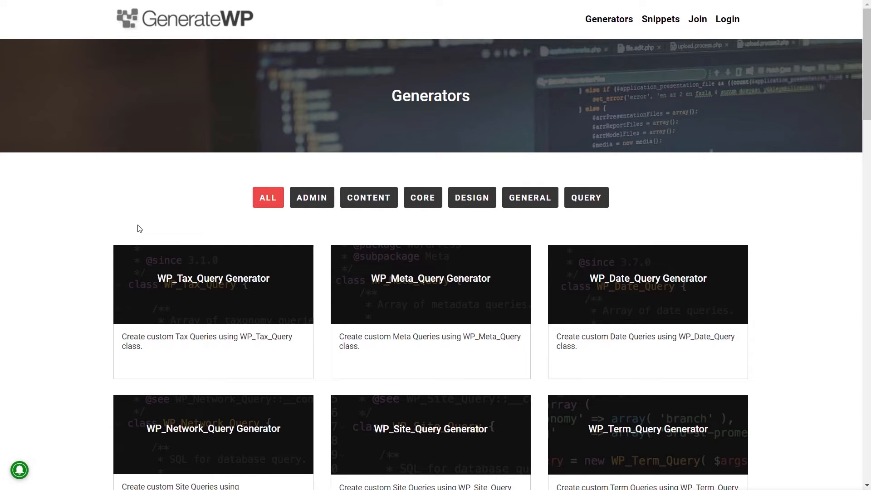
mouse_move(108, 211)
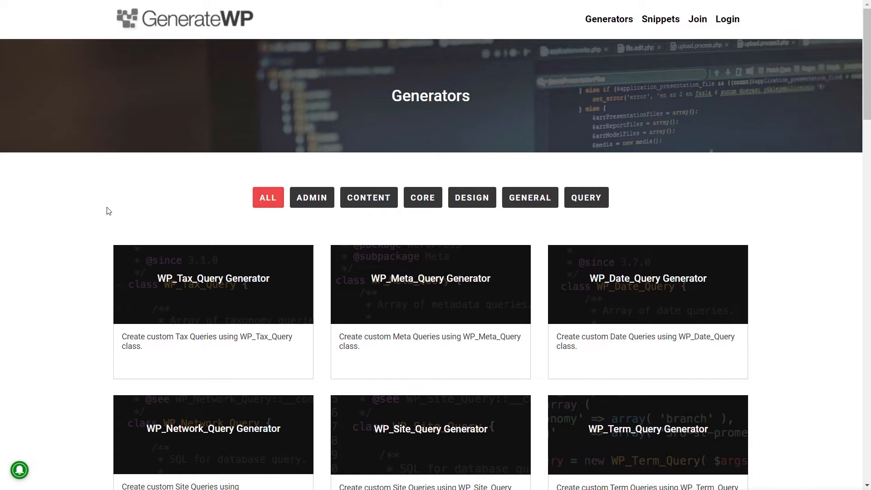
Filter GenerateWP generators by Content, view Post Type Generator, then filter by Admin.
scroll("down", 3)
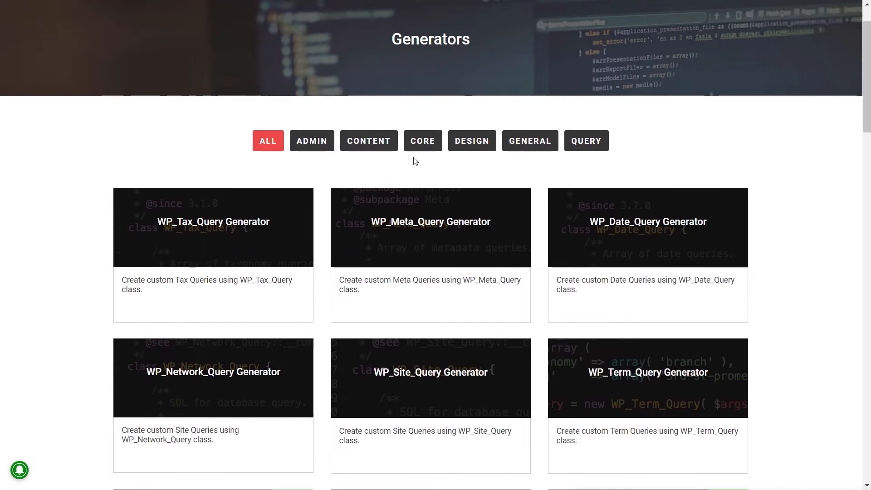
left_click(368, 140)
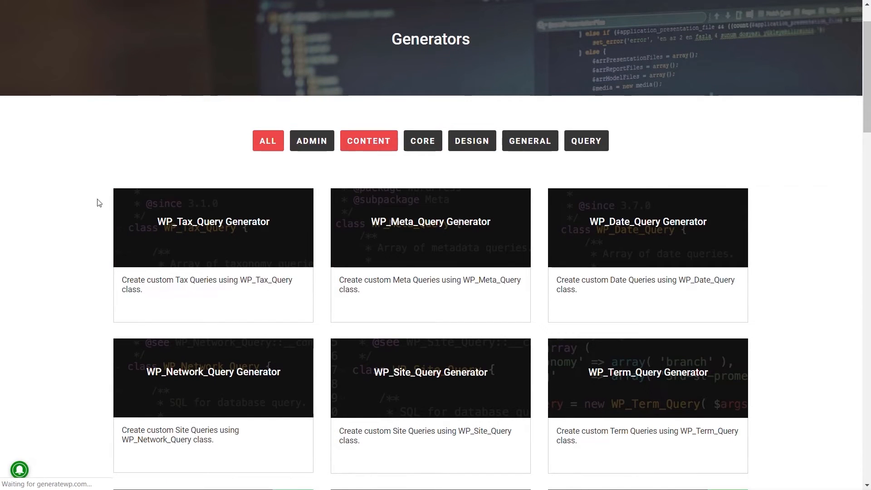
mouse_move(48, 333)
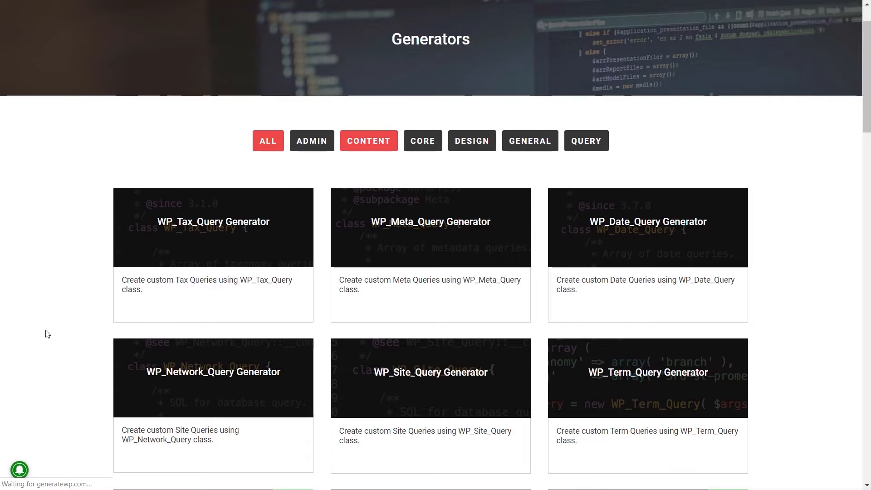
left_click(369, 140)
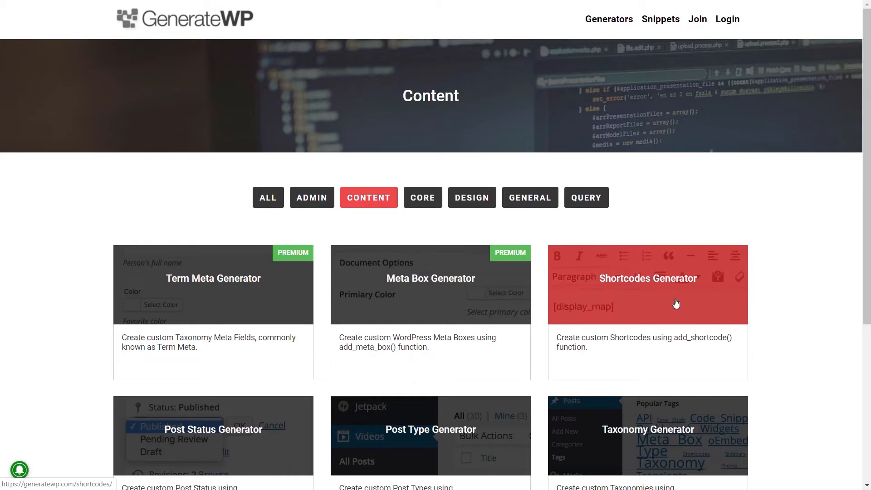
mouse_move(402, 449)
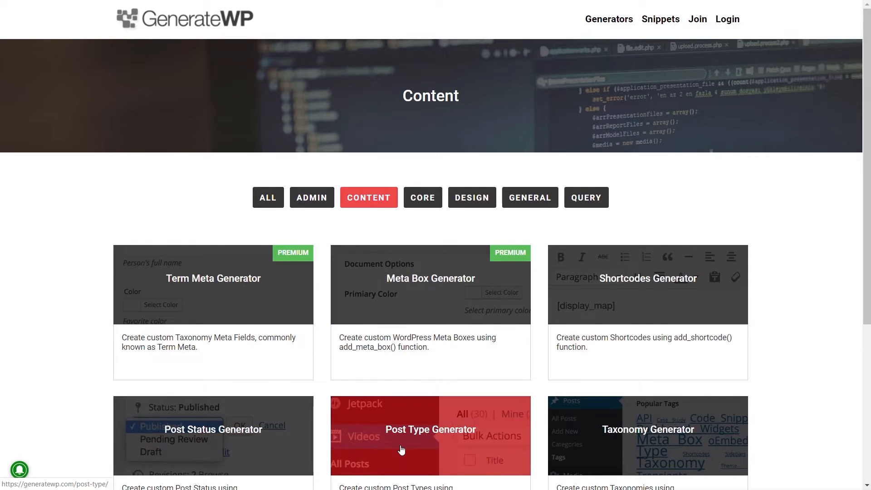
scroll("down", 3)
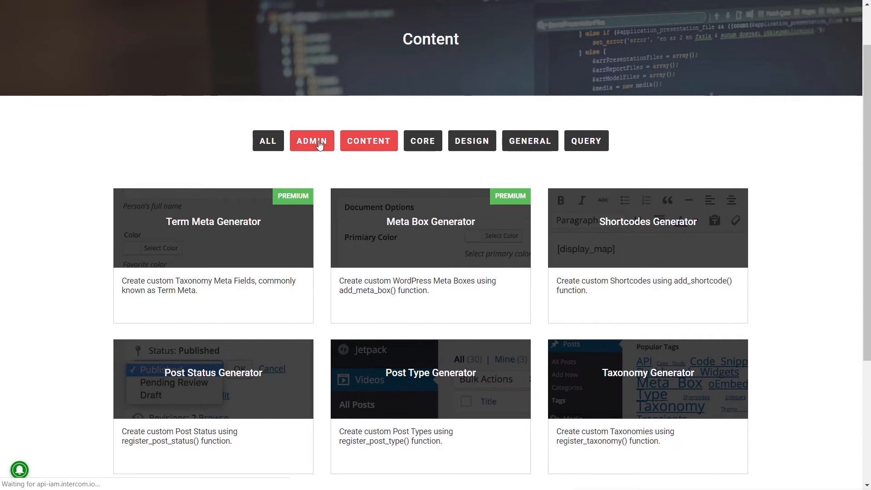
left_click(311, 140)
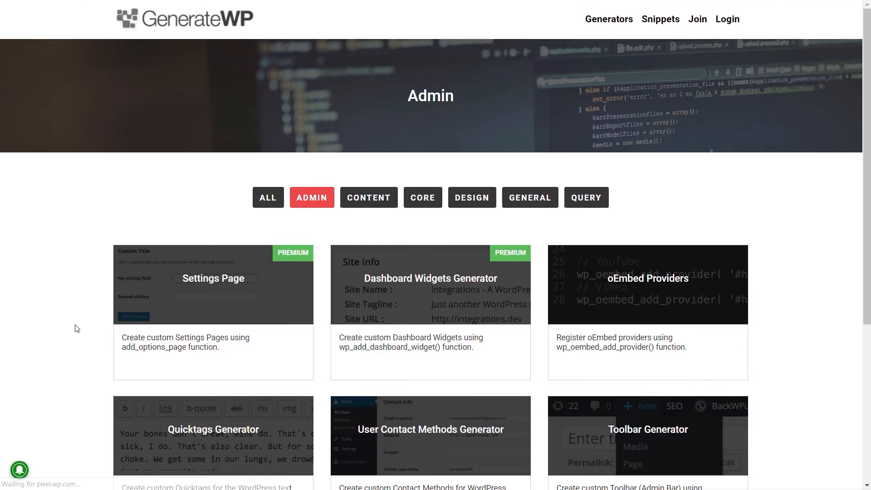
scroll("down", 3)
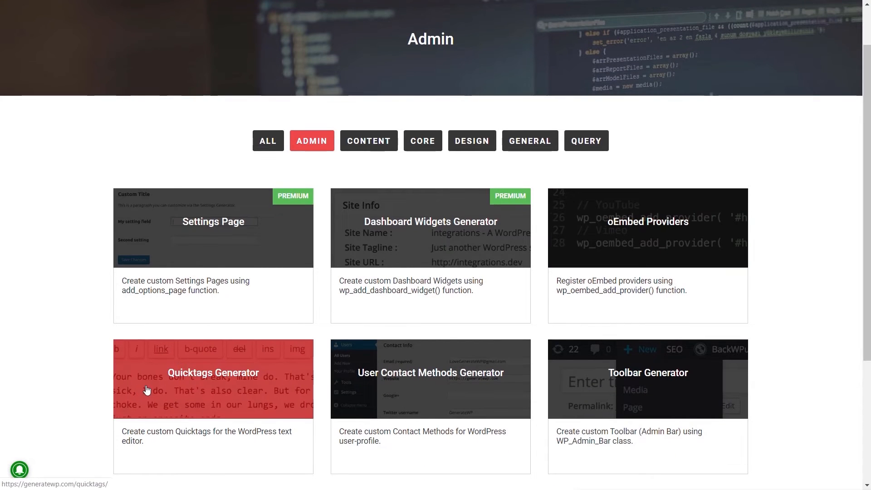
mouse_move(766, 319)
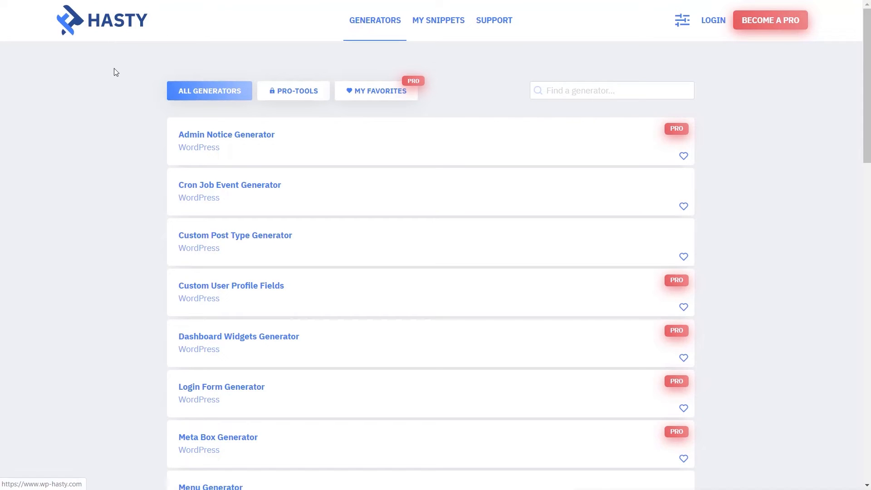
mouse_move(123, 196)
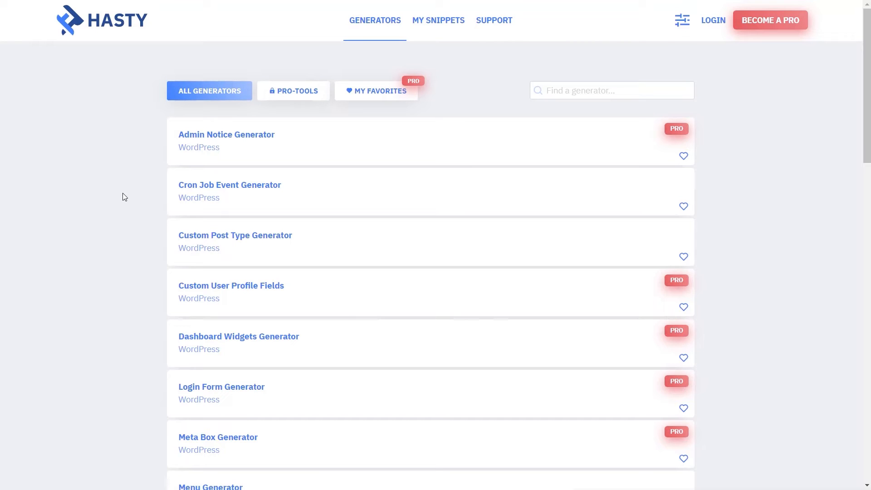
mouse_move(118, 264)
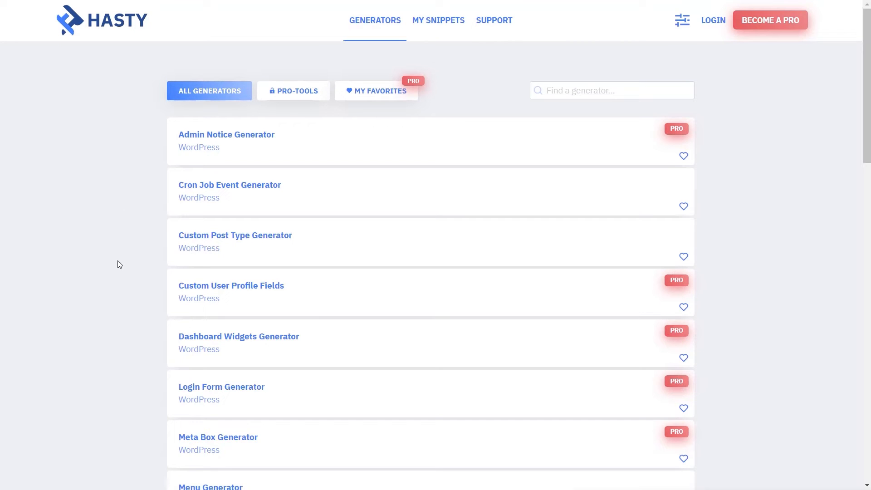
Scroll WP Hasty's All Generators list to locate Custom Post Type Generator.
scroll("down", 3)
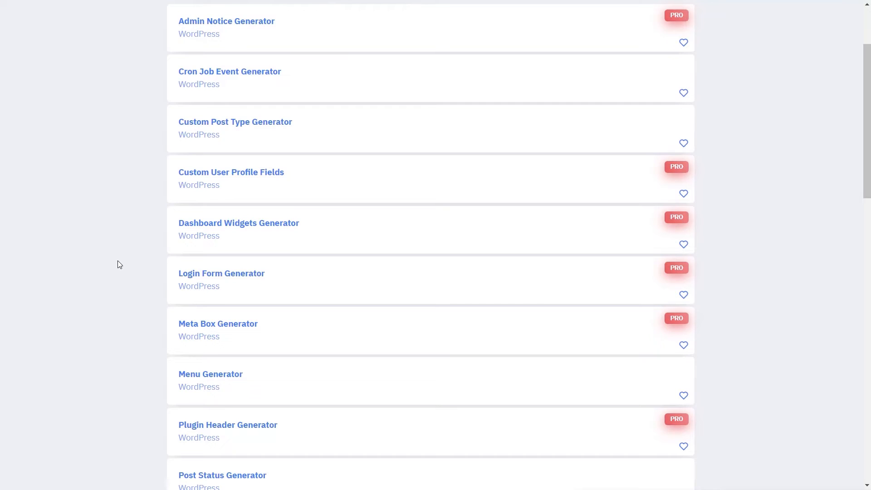
scroll("up", 3)
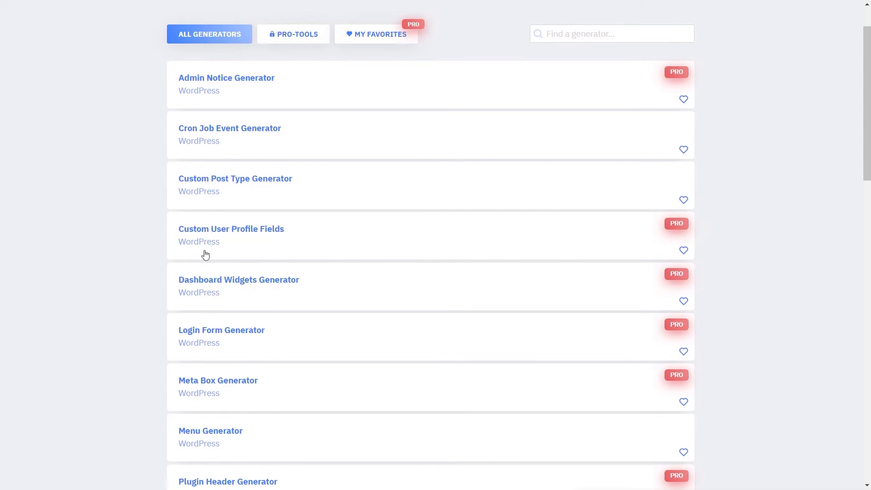
mouse_move(288, 190)
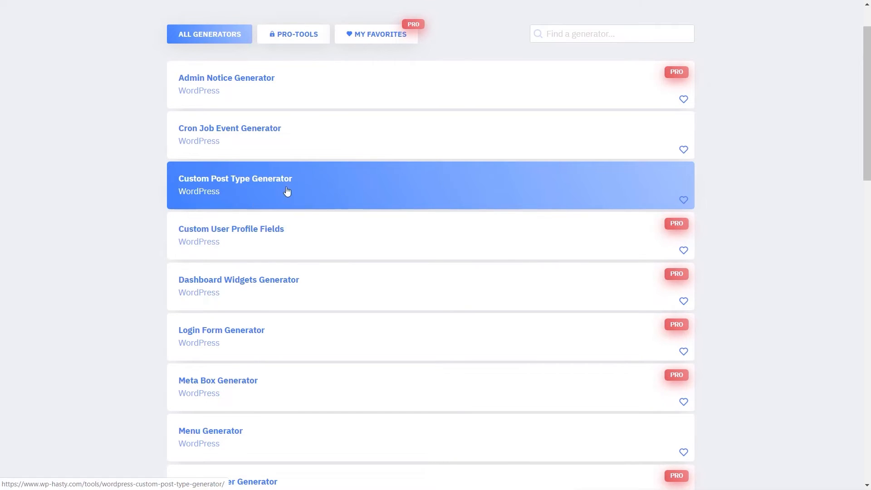
Open WP Hasty's Custom Post Type Generator with its form and code preview.
left_click(235, 185)
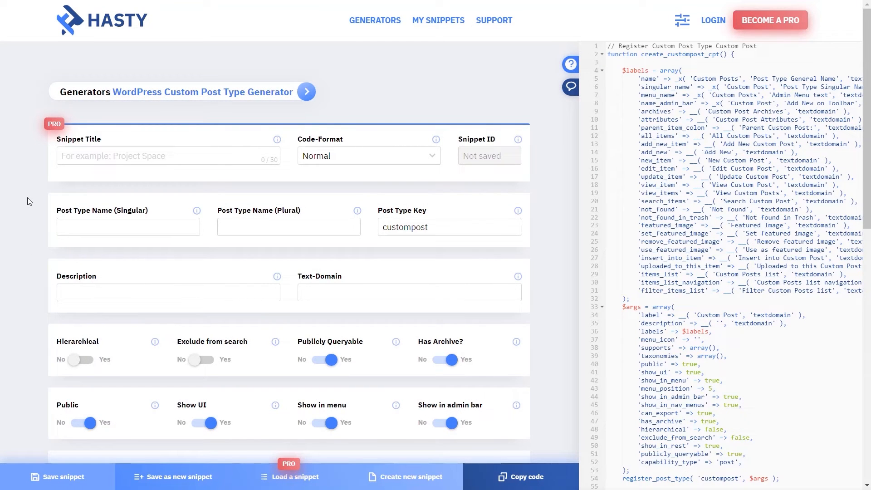
mouse_move(32, 212)
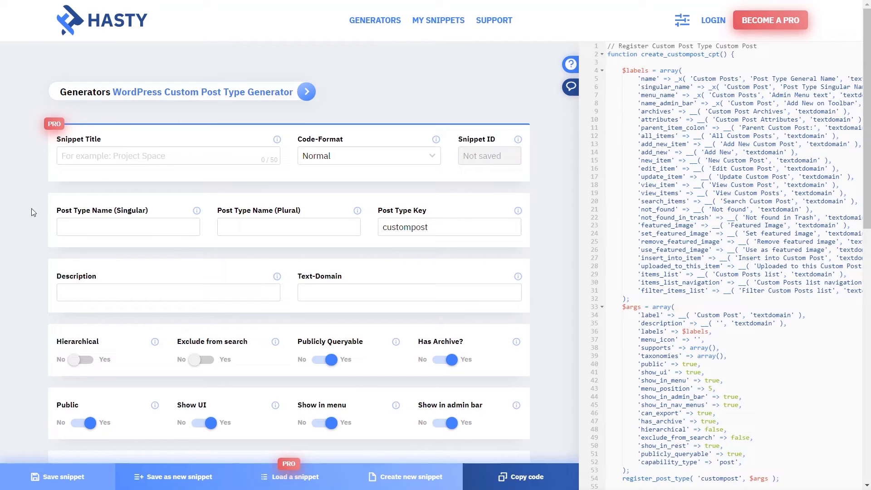
mouse_move(707, 216)
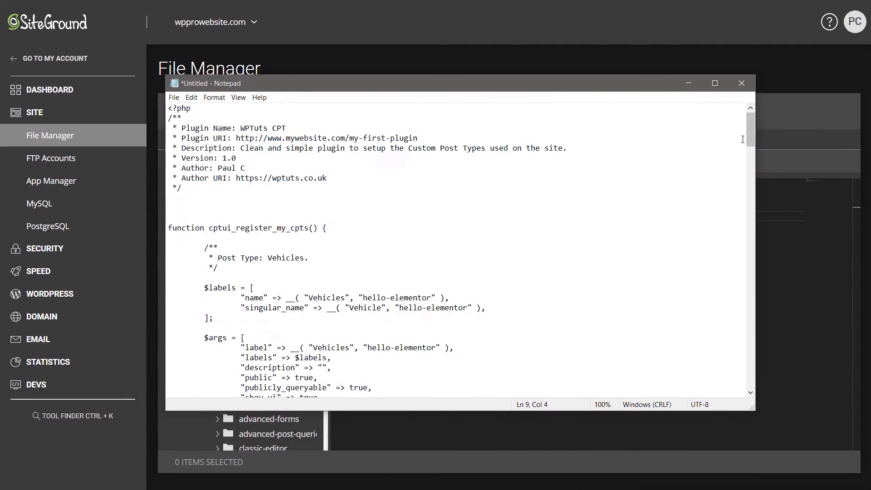
Review the full CPT and taxonomy code in Notepad, then return to wptuts-cpt.php.
scroll("down", 3)
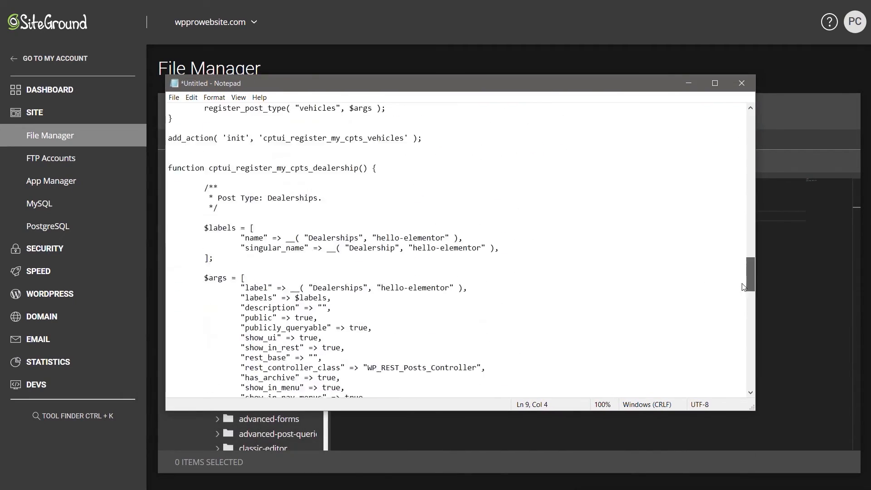
scroll("up", 3)
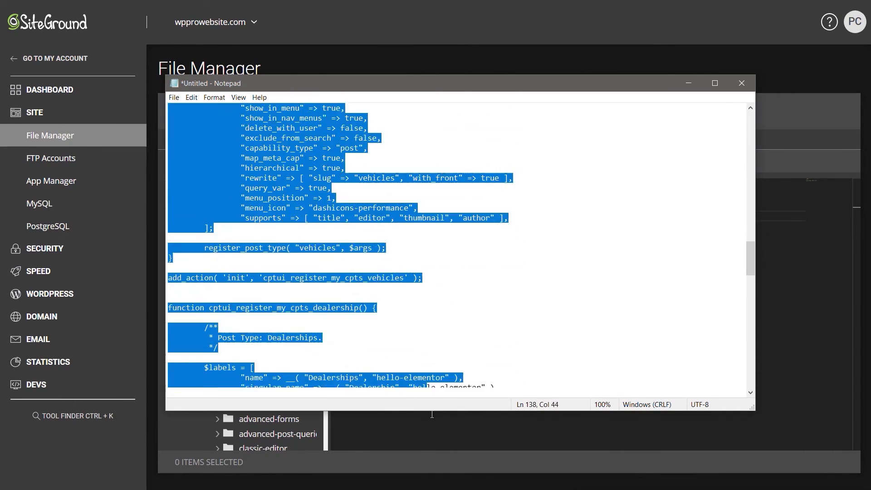
scroll("down", 3)
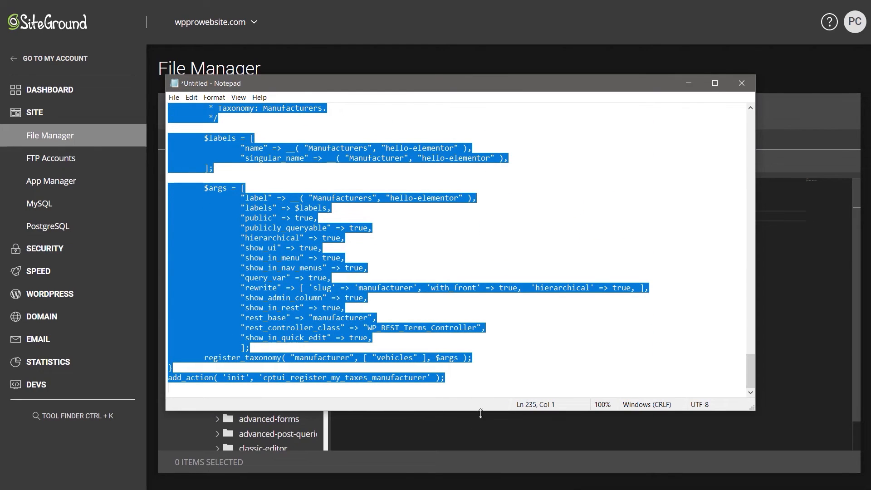
left_click(742, 82)
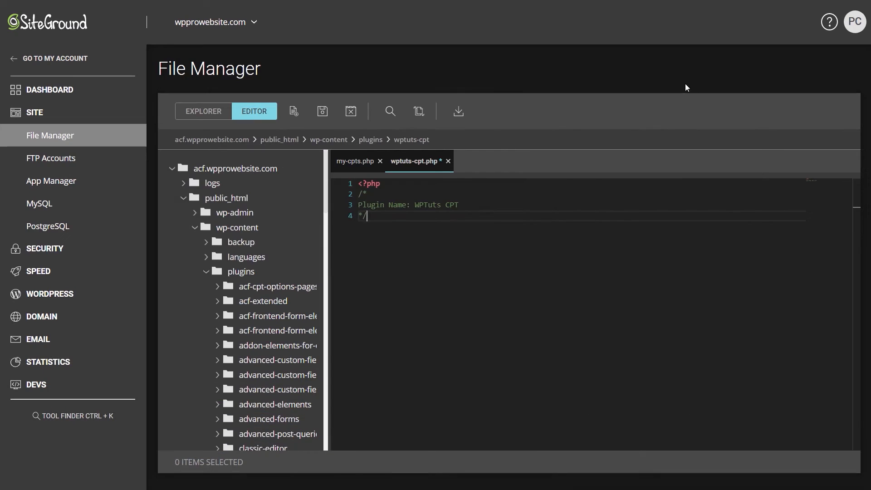
Paste the Vehicles, Dealerships and Manufacturers registration code below the header and save wptuts-cpt.php.
key("Enter")
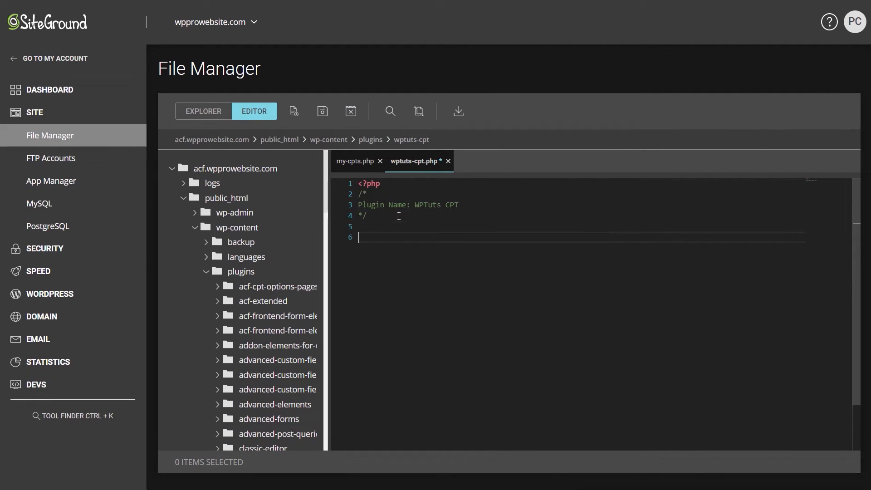
scroll("down", 3)
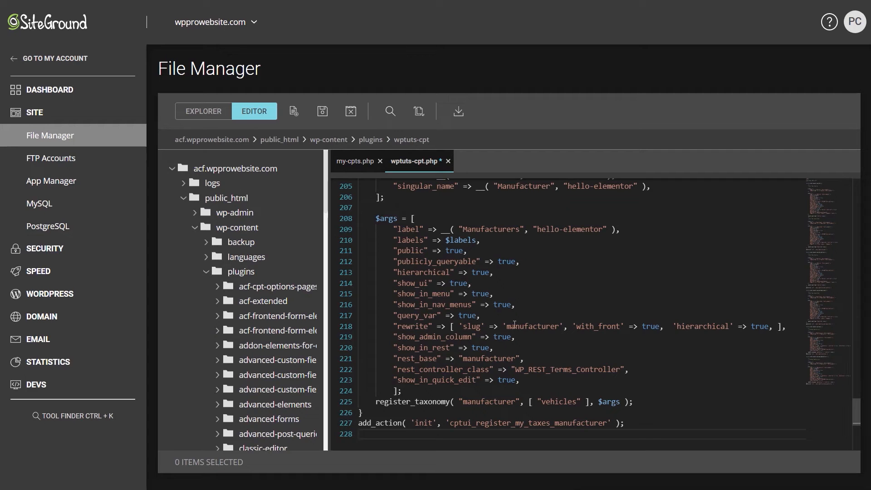
scroll("up", 3)
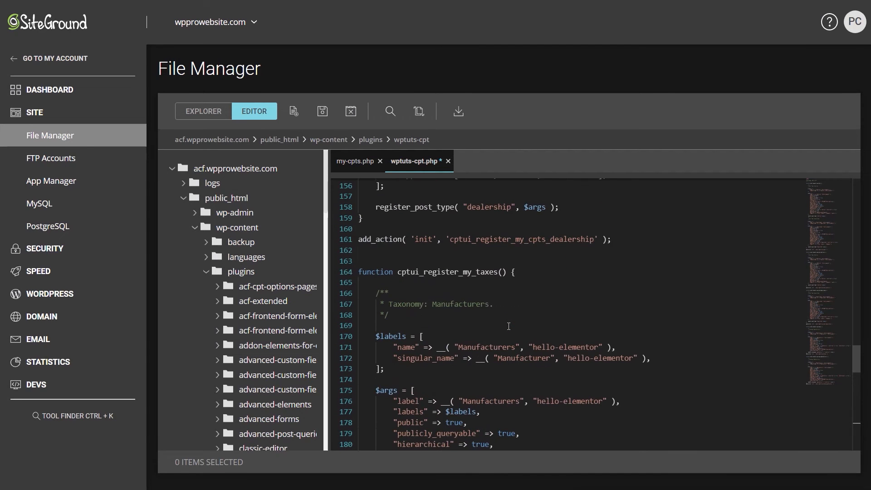
scroll("up", 3)
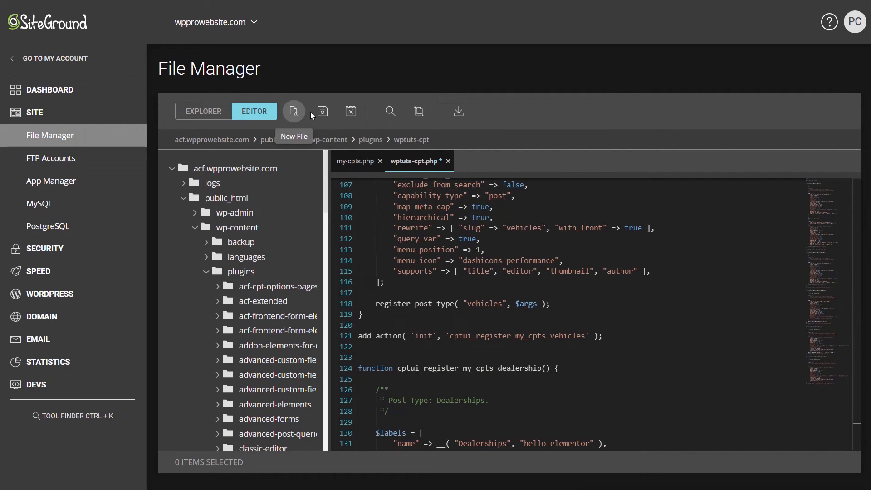
left_click(321, 110)
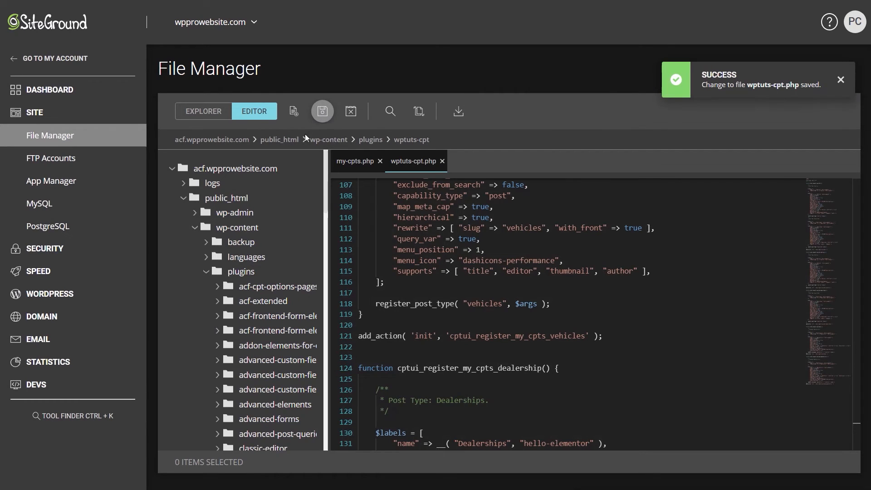
mouse_move(351, 110)
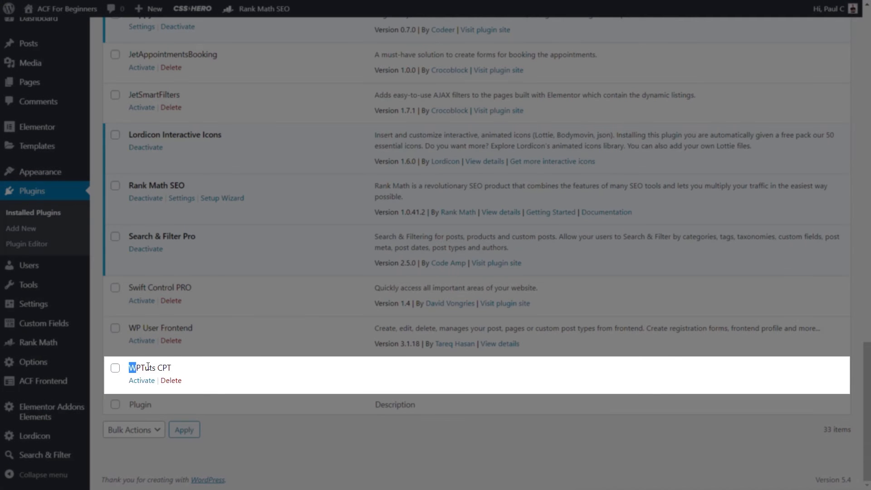
Activate WPTuts CPT in Installed Plugins and check the new Vehicles and Dealerships menus.
double_click(150, 368)
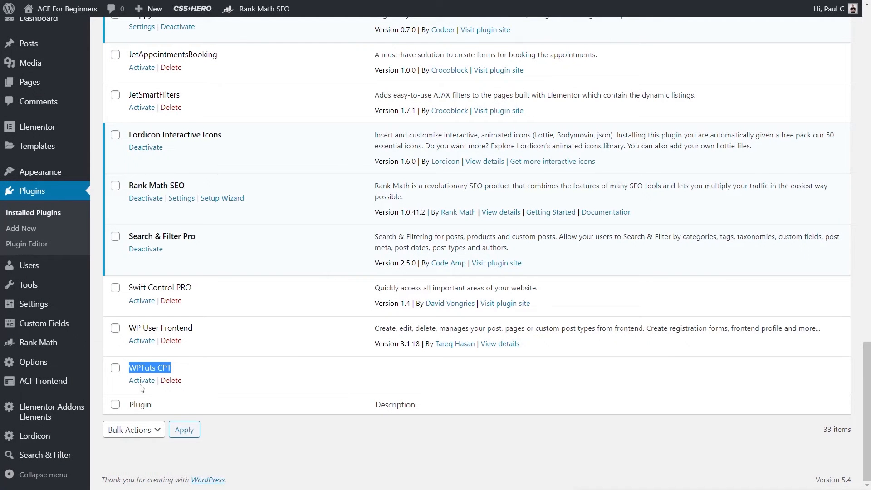
mouse_move(39, 342)
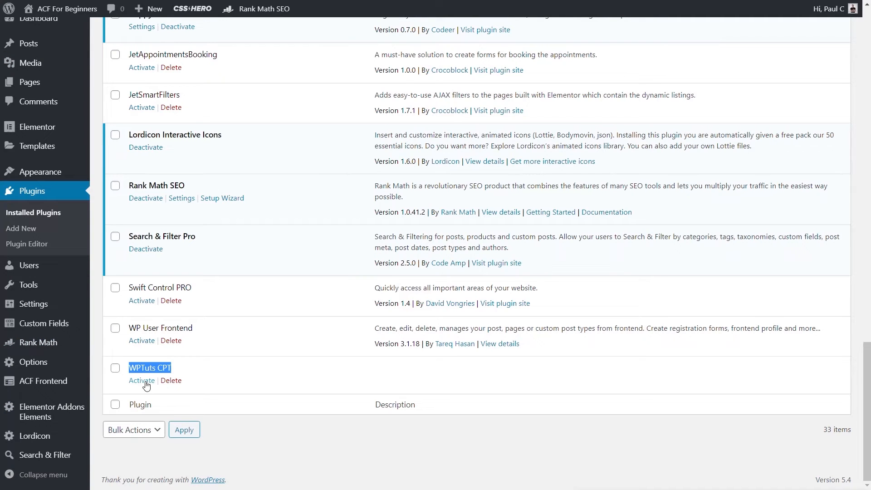
left_click(142, 381)
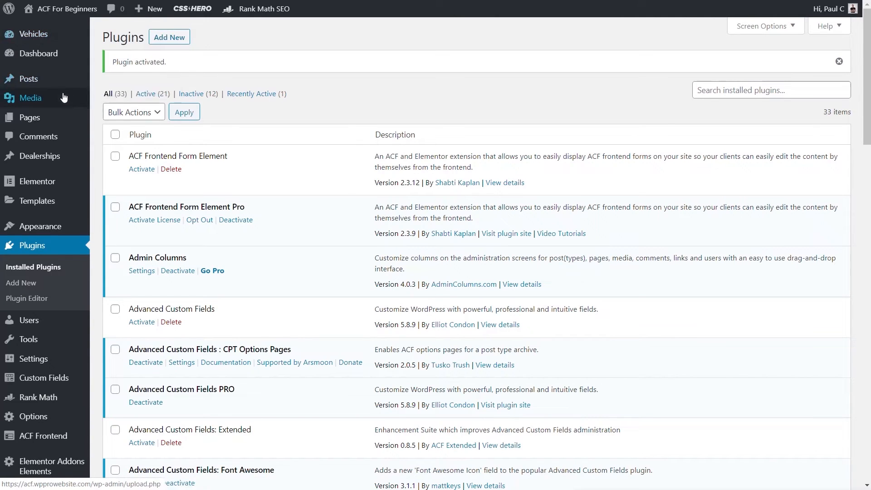
mouse_move(39, 155)
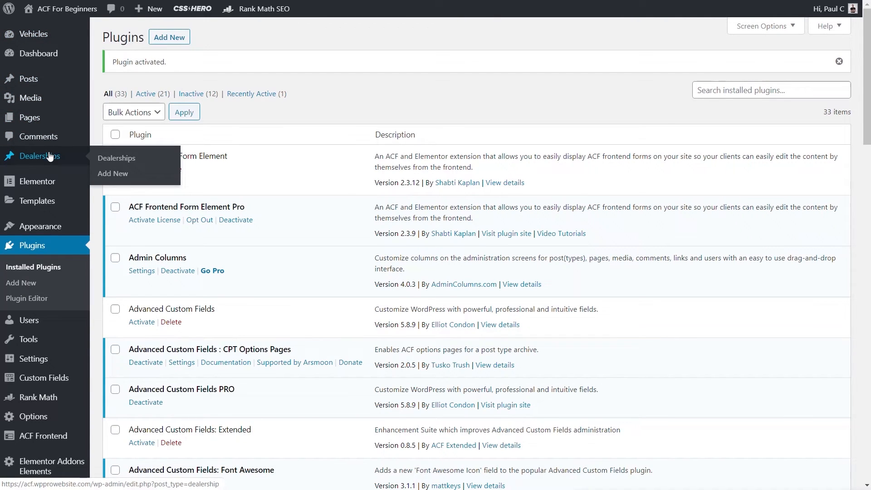
mouse_move(33, 417)
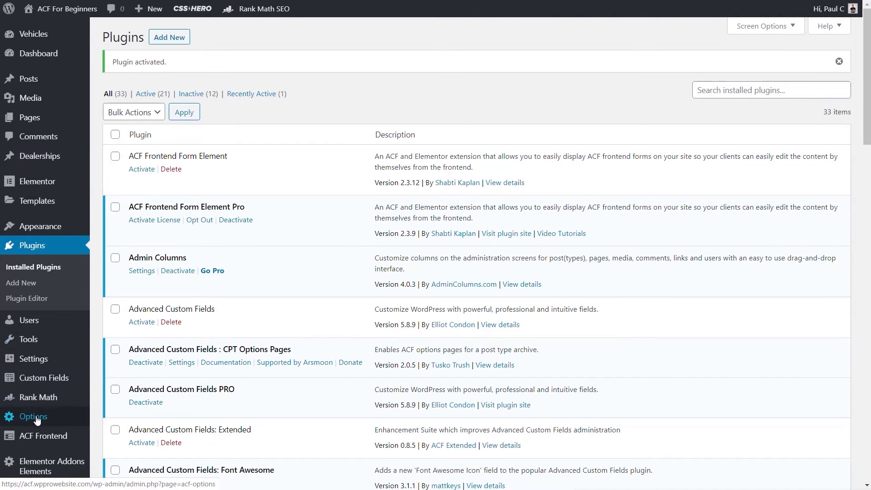
scroll("down", 3)
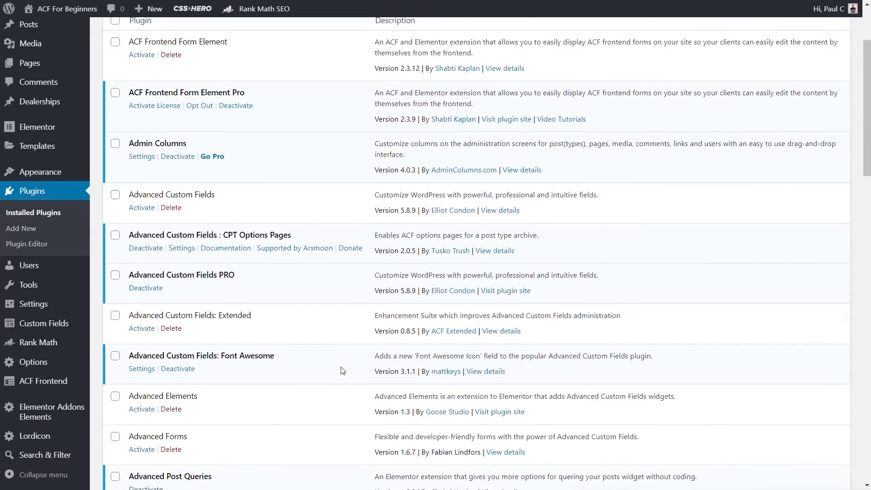
scroll("down", 3)
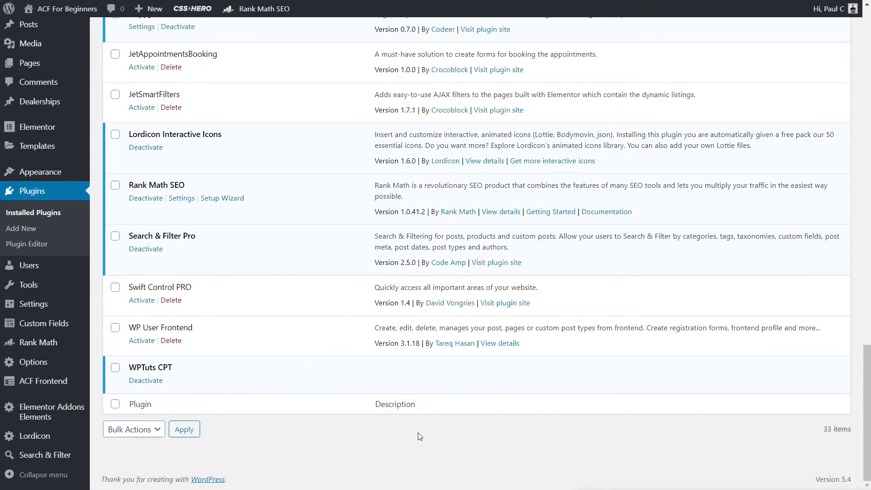
mouse_move(370, 370)
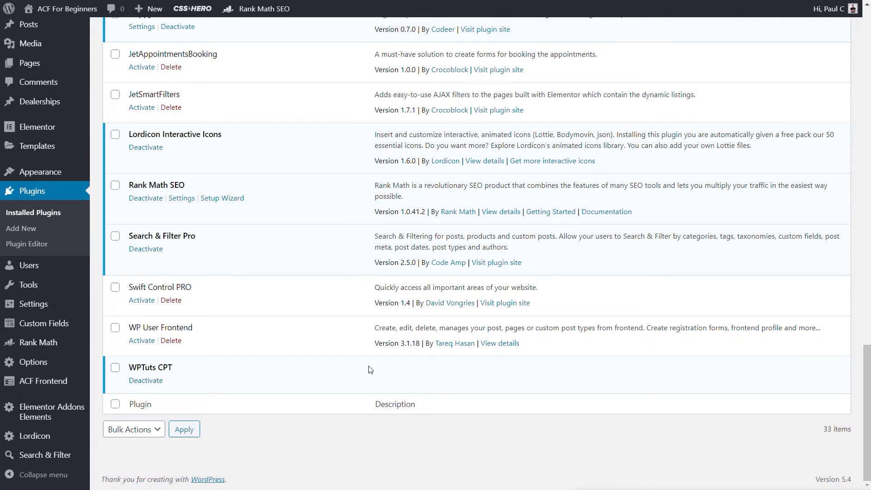
mouse_move(387, 384)
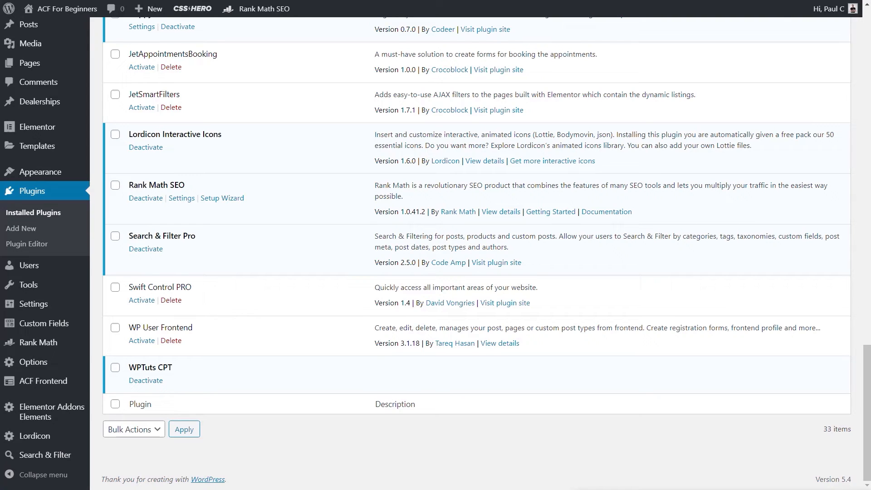
mouse_move(422, 448)
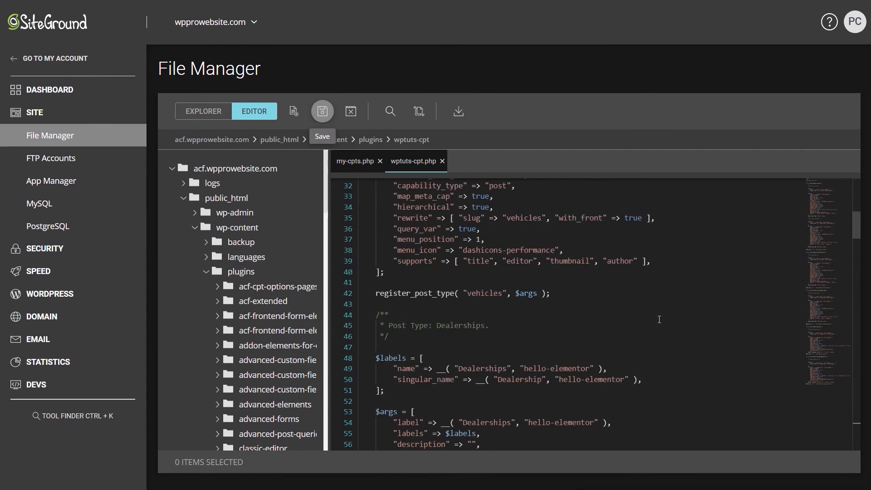
Review the saved wptuts-cpt.php code, then bring the Notepad draft forward.
scroll("up", 3)
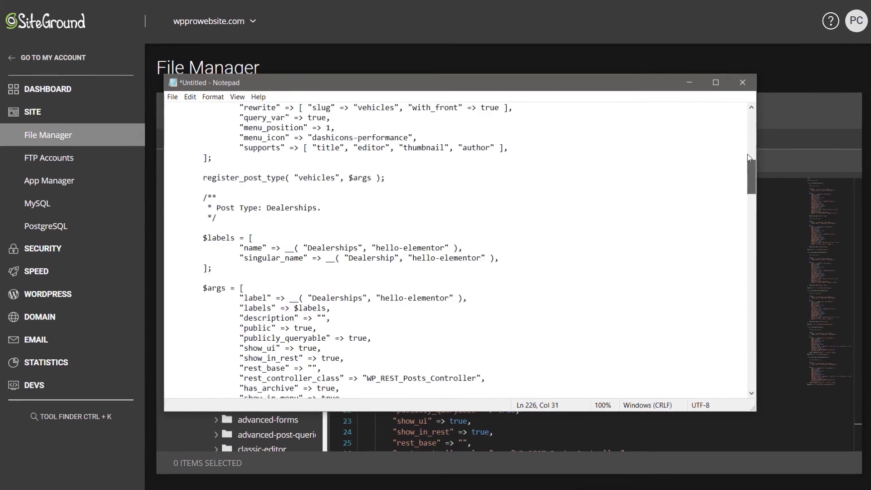
left_click(716, 82)
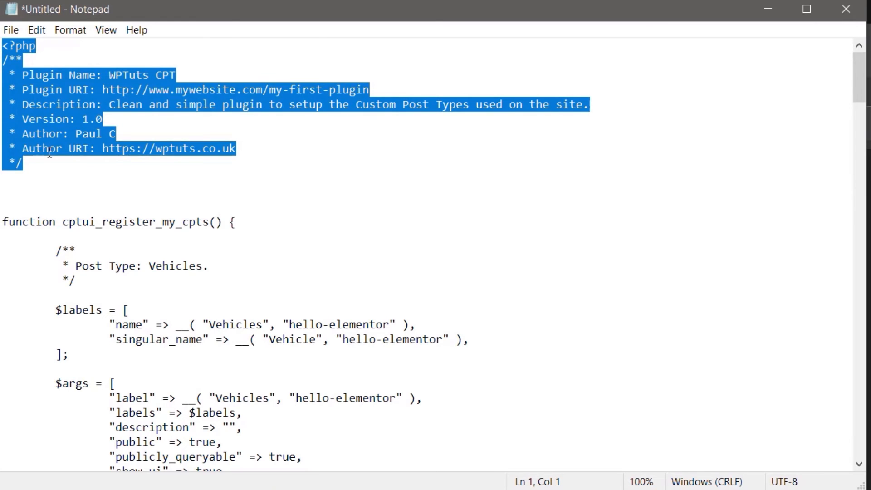
mouse_move(315, 31)
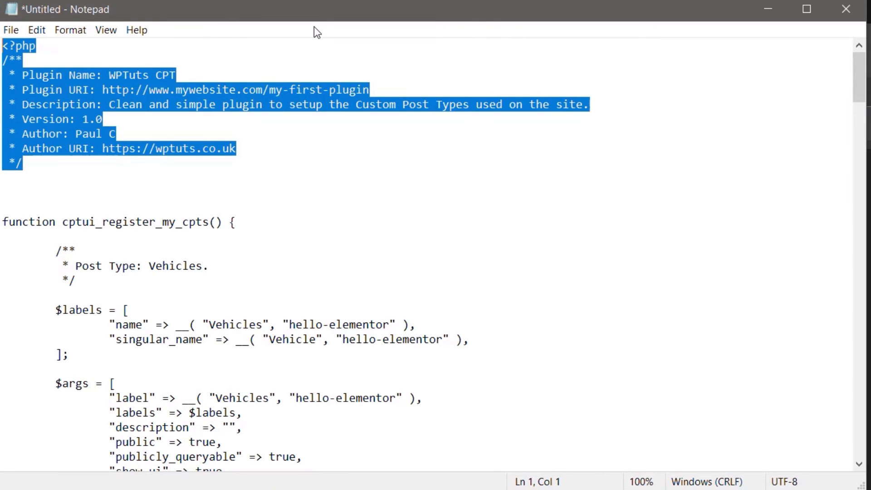
Copy the full plugin header (URI, description, version, author) from the Notepad draft.
right_click(182, 107)
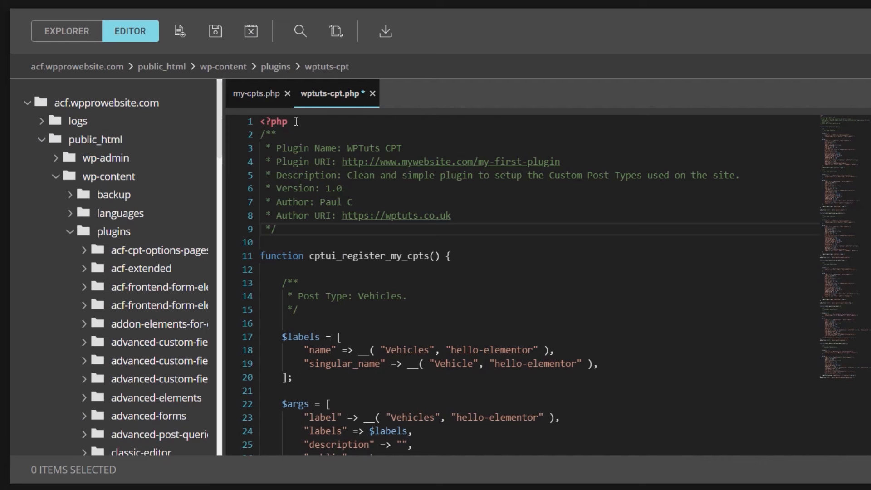
mouse_move(108, 239)
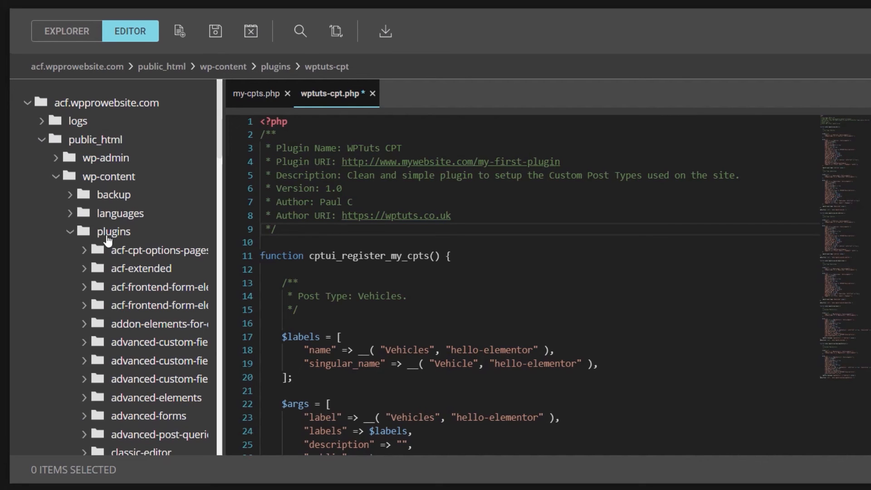
Save wptuts-cpt.php with the full WPTuts CPT header above the Vehicles function.
left_click(214, 30)
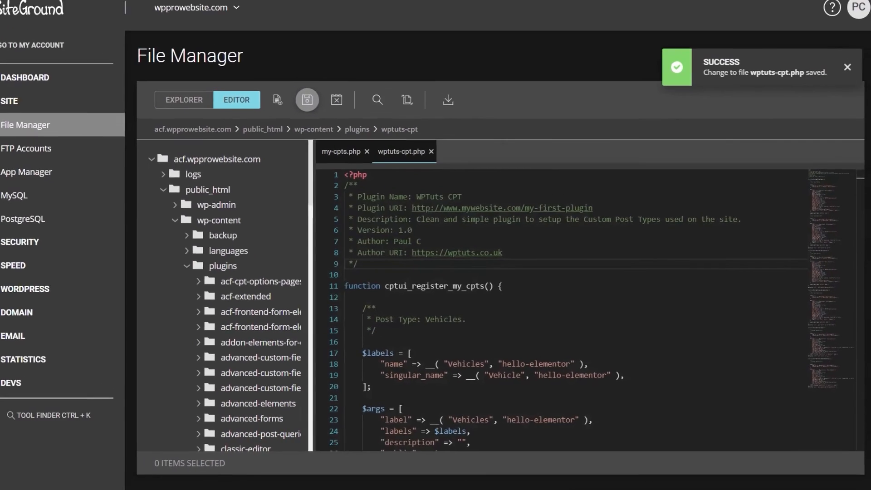